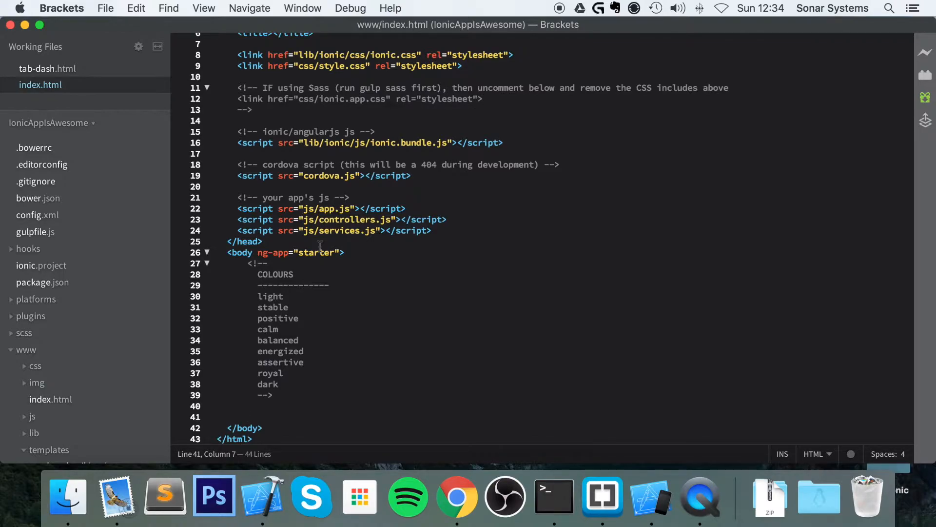
- Write a label with class "toggle" on the blank line below the COLOURS comment
left_click(248, 416)
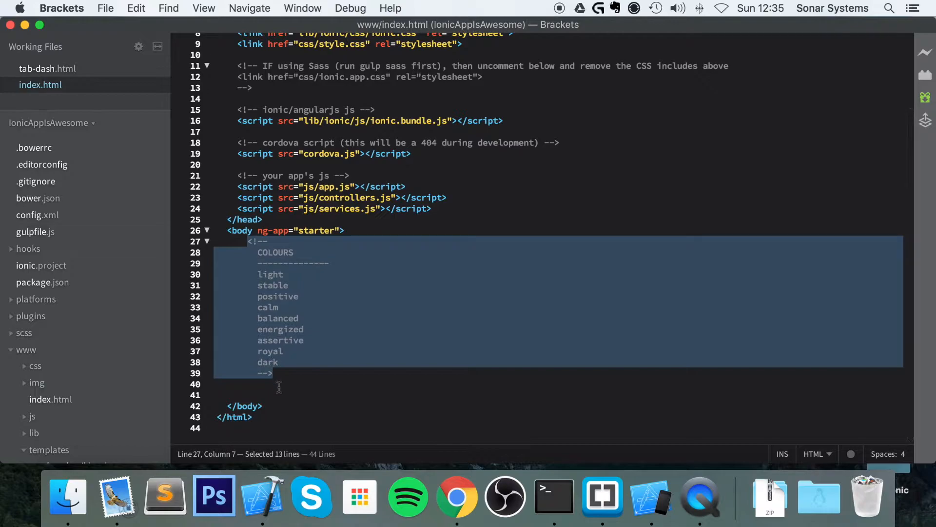
left_click(266, 395)
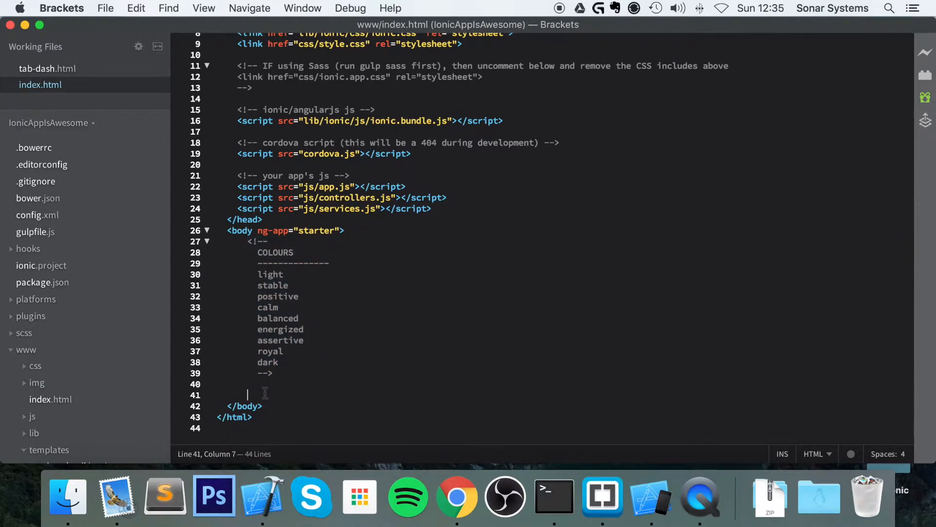
type("<label>")
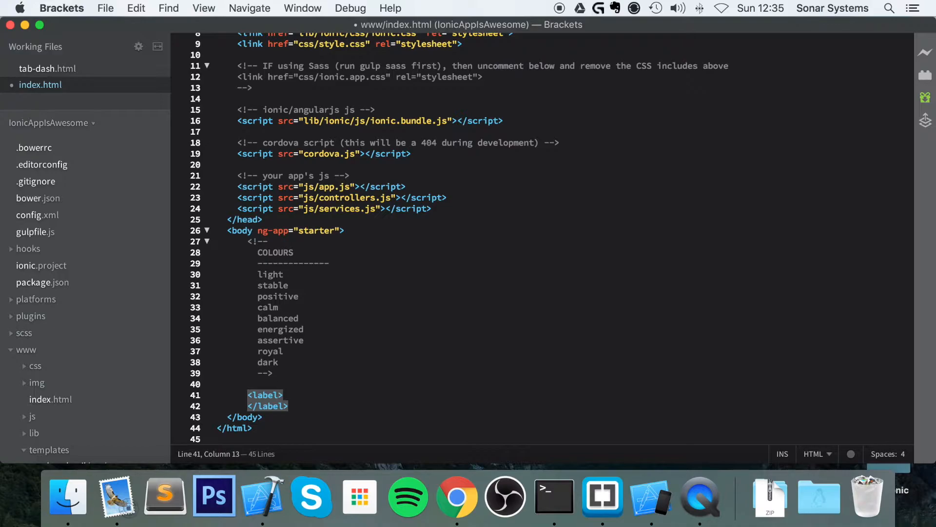
type("c")
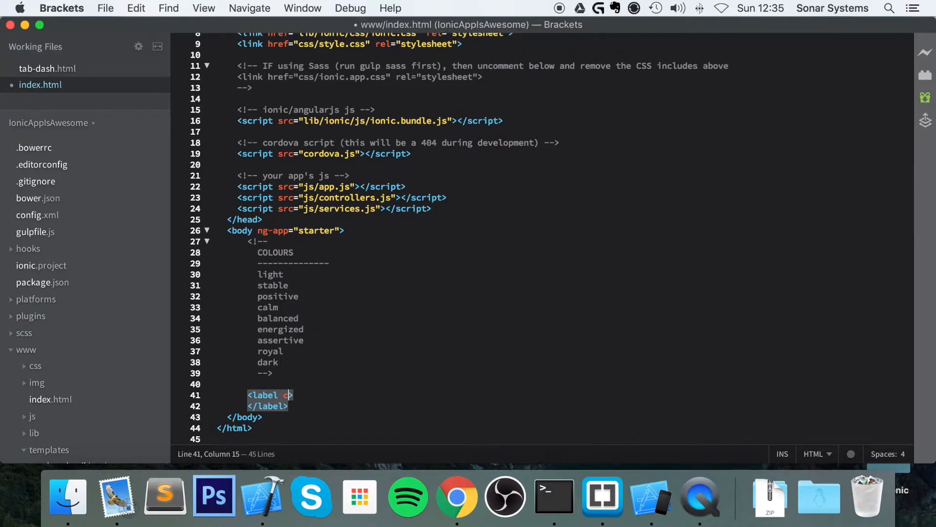
type("class=\"t\"")
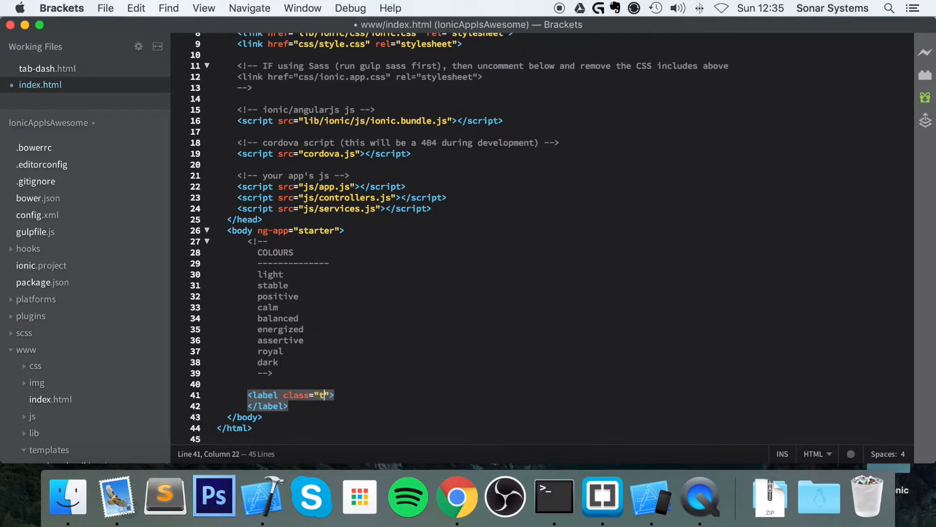
type("oggle")
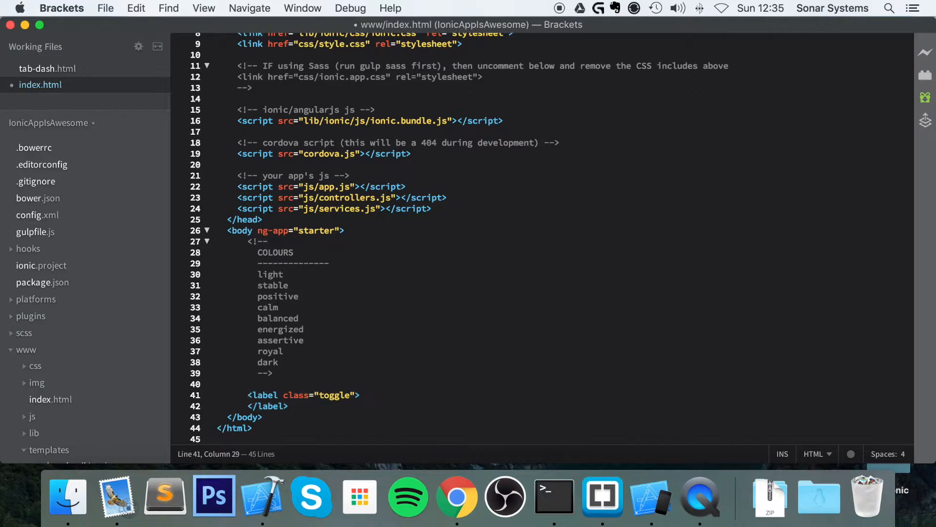
- Add a checkbox input inside the toggle label using the autocomplete hint
type("<input />")
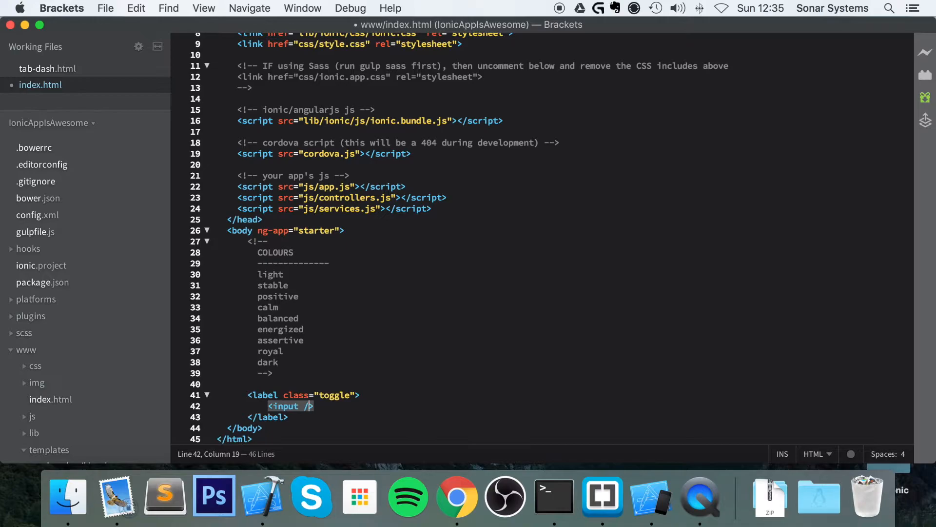
type("type=\"")
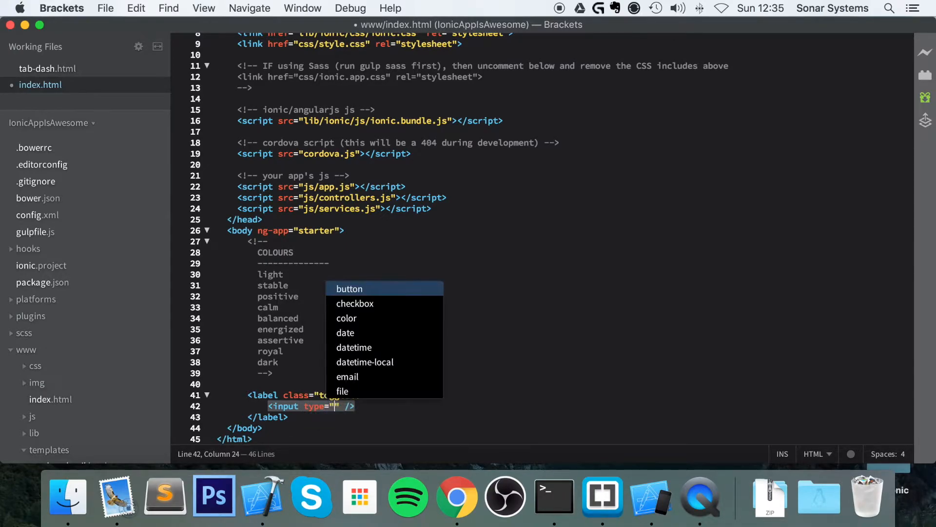
left_click(355, 303)
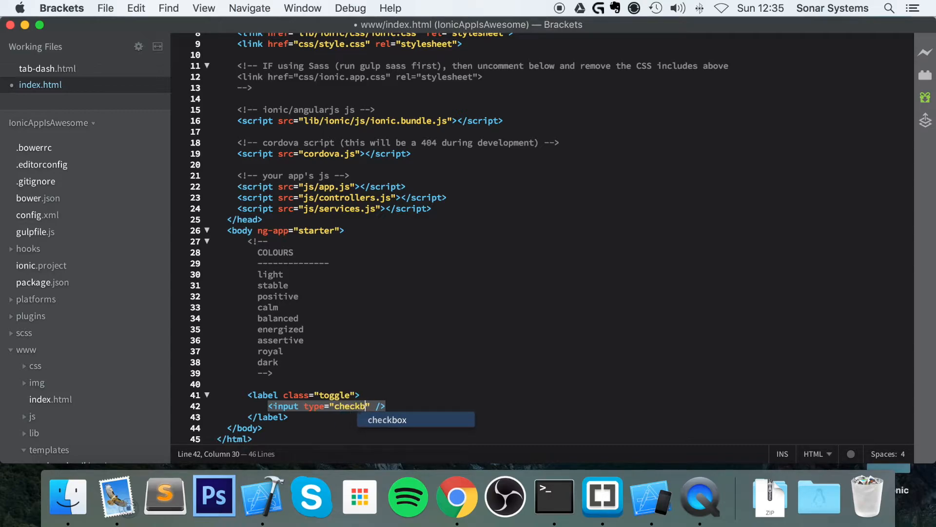
key("Tab")
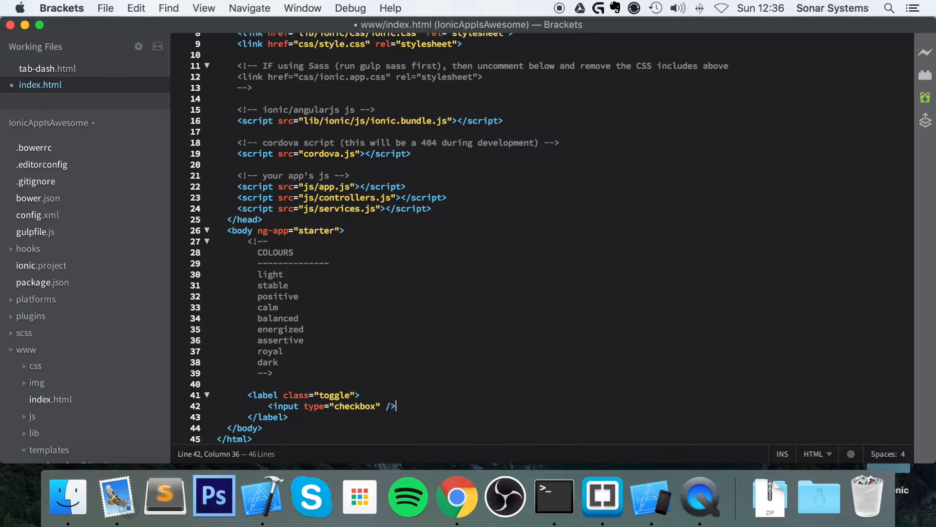
- Add a "track" div wrapping a "handle" div below the checkbox input, and save
type("<div>")
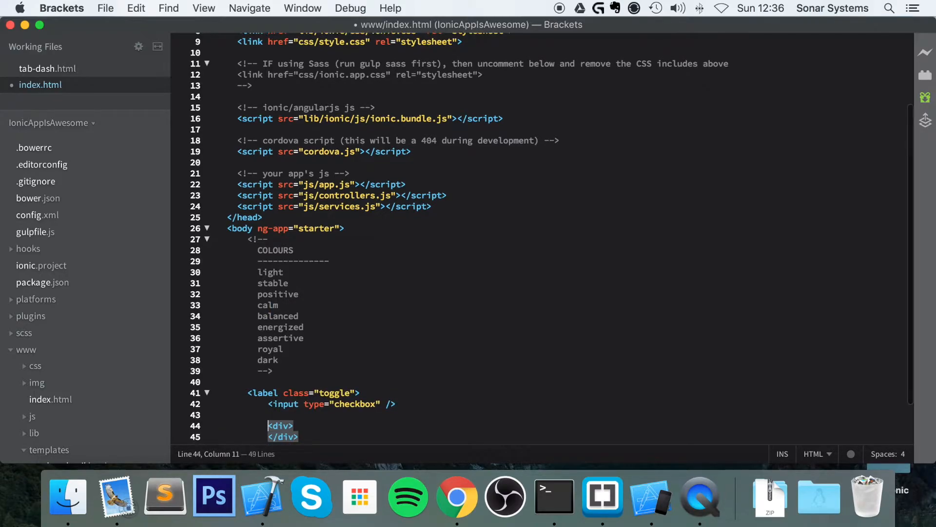
type("class=\"tra")
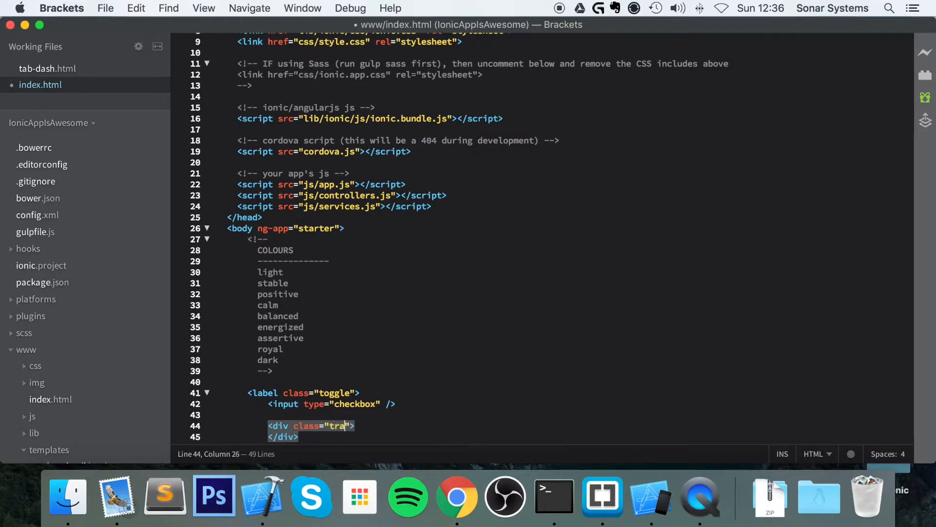
type("ck")
type("<div></div>")
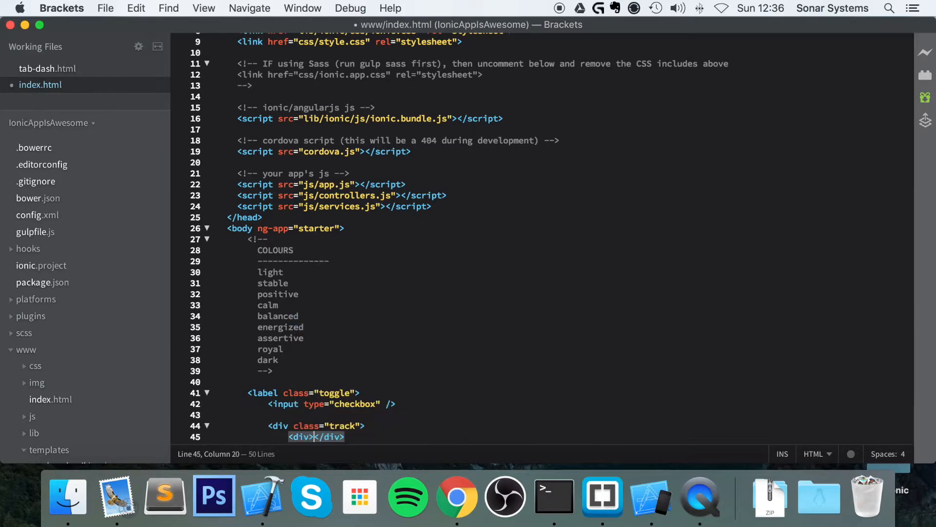
type("class=")
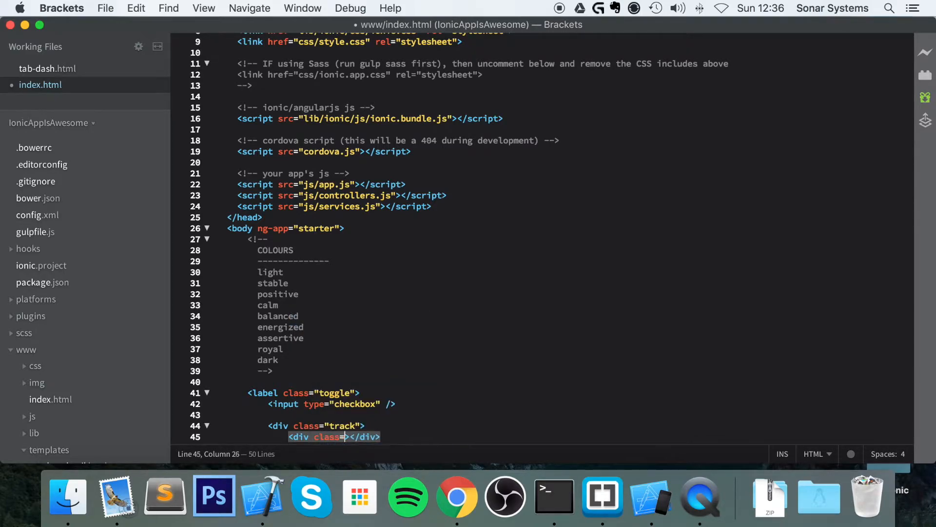
type("handle\"")
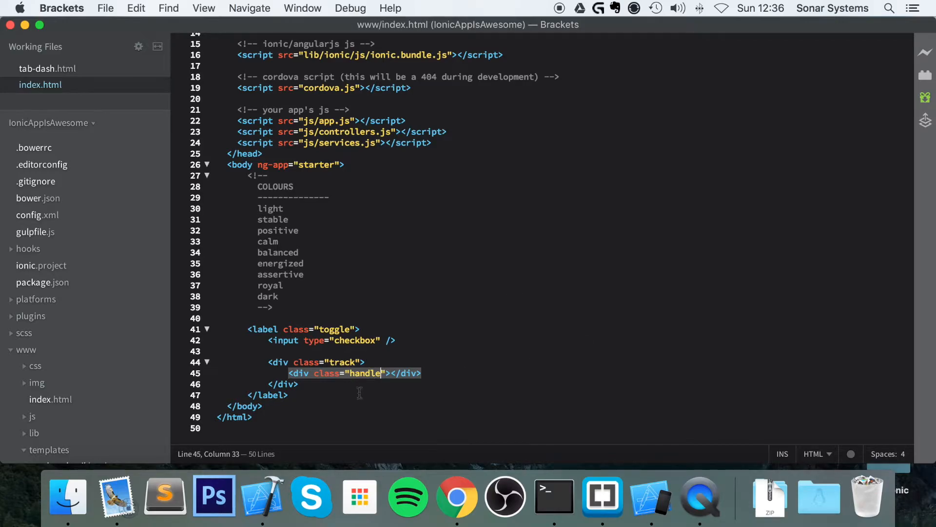
mouse_move(422, 257)
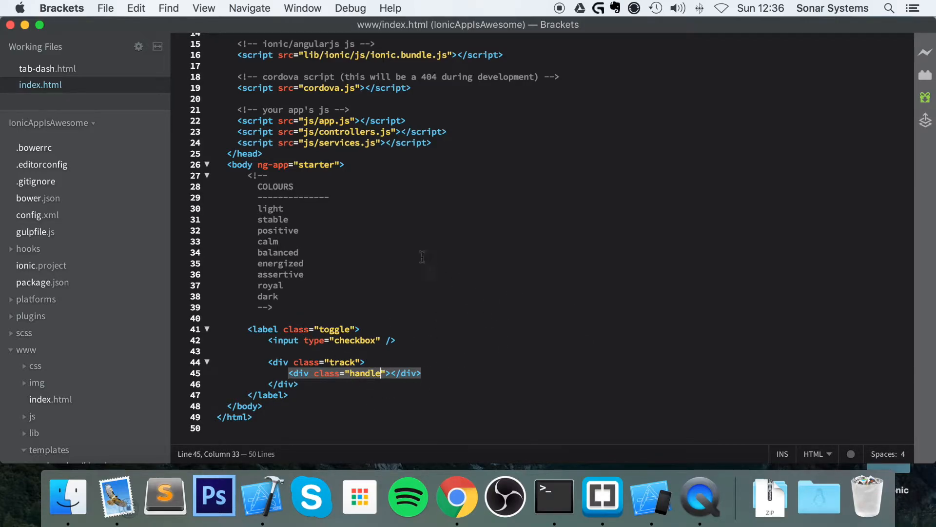
- Run 'ionic build ios' in Terminal and stop the running IonicAppIsAwesome instance
left_click(554, 496)
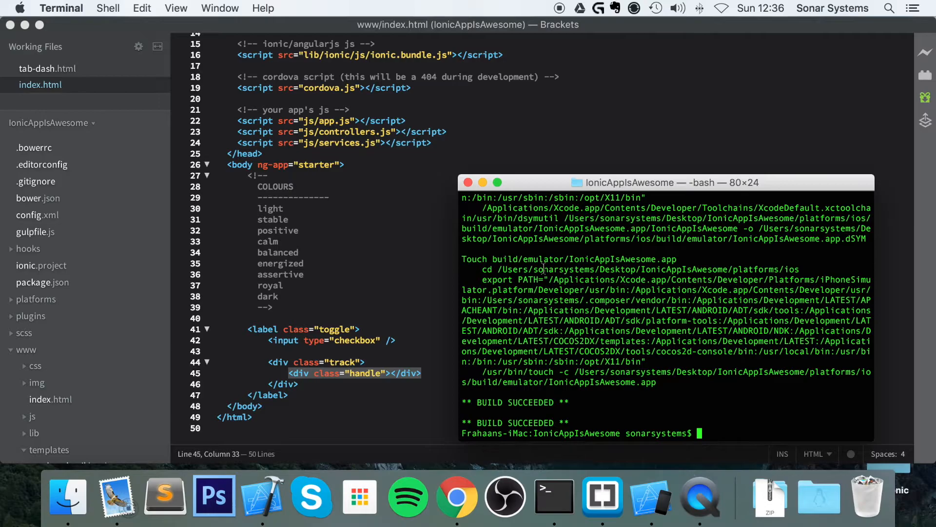
type("ionic build ios")
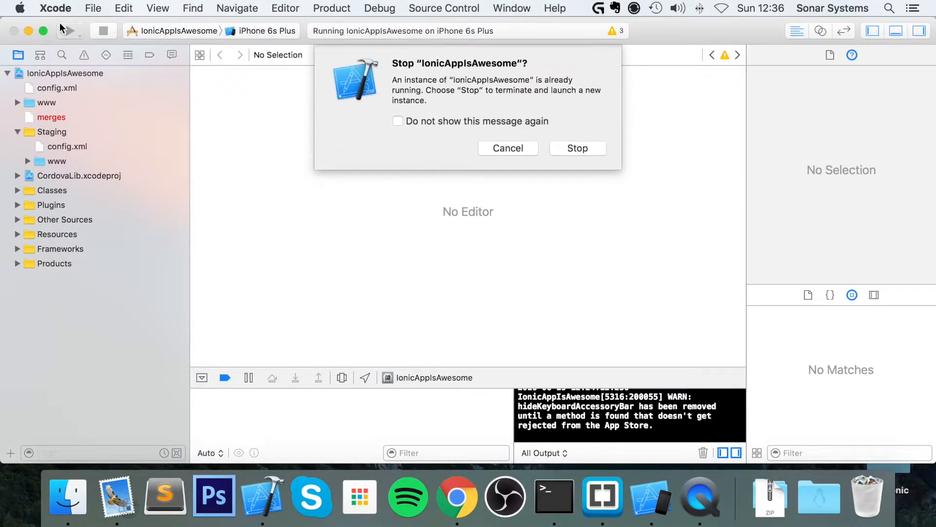
left_click(578, 148)
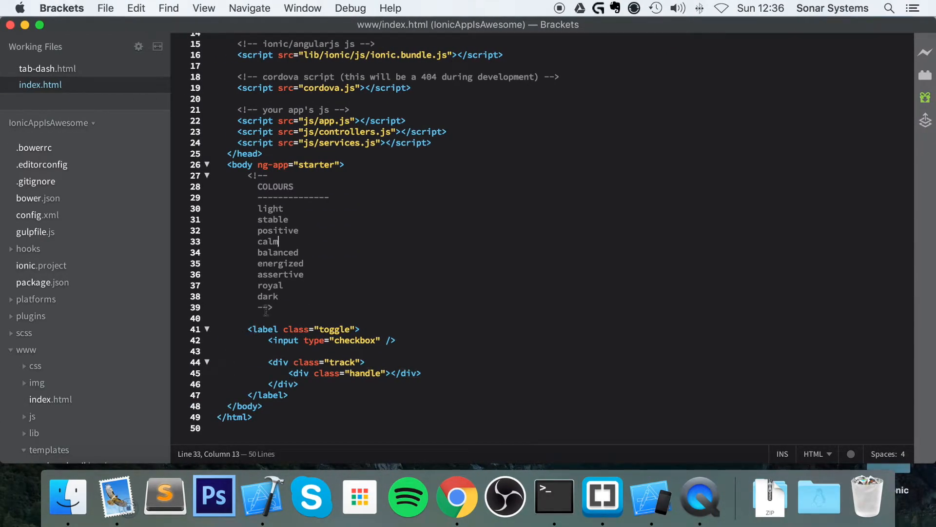
- Remove the added line break and give the toggle label the class customClass
type("<br />")
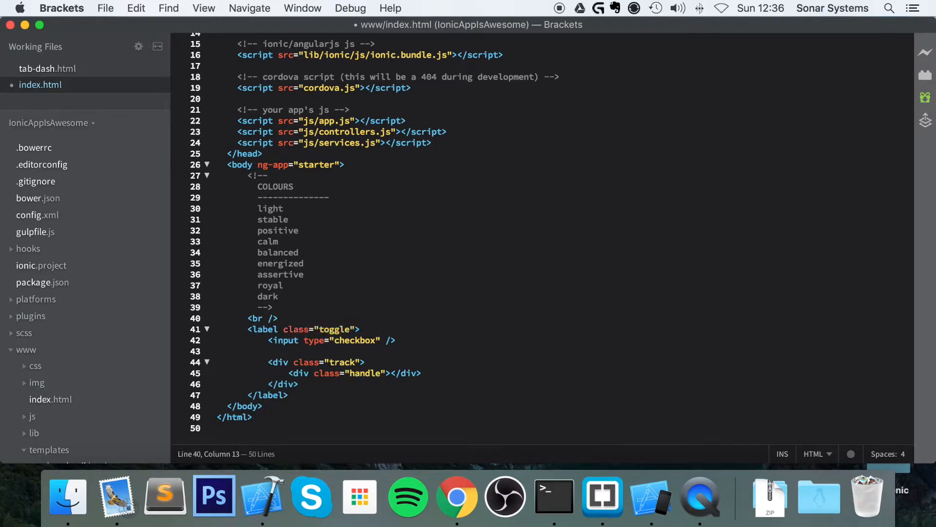
key("Enter")
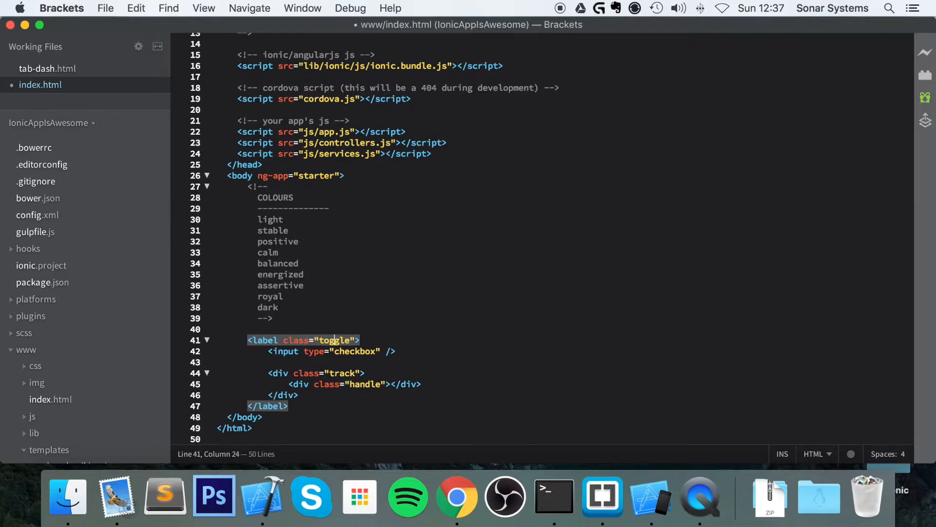
type("custp")
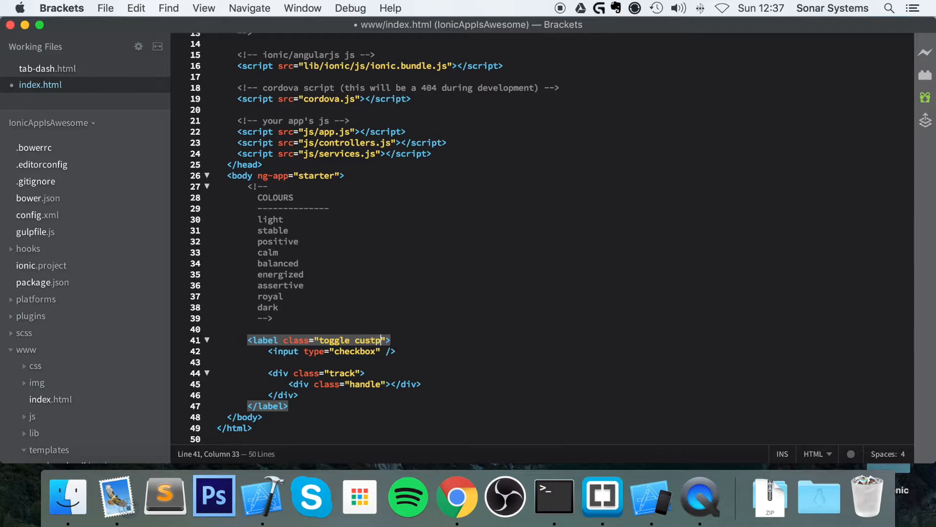
type("omClass")
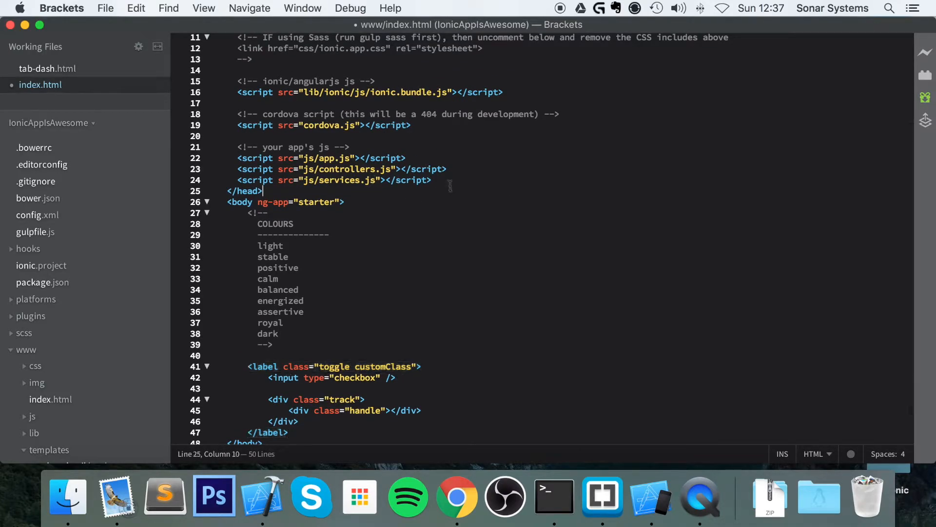
- Add a style block setting .customClass to margin-top: 100px in the head
type("<")
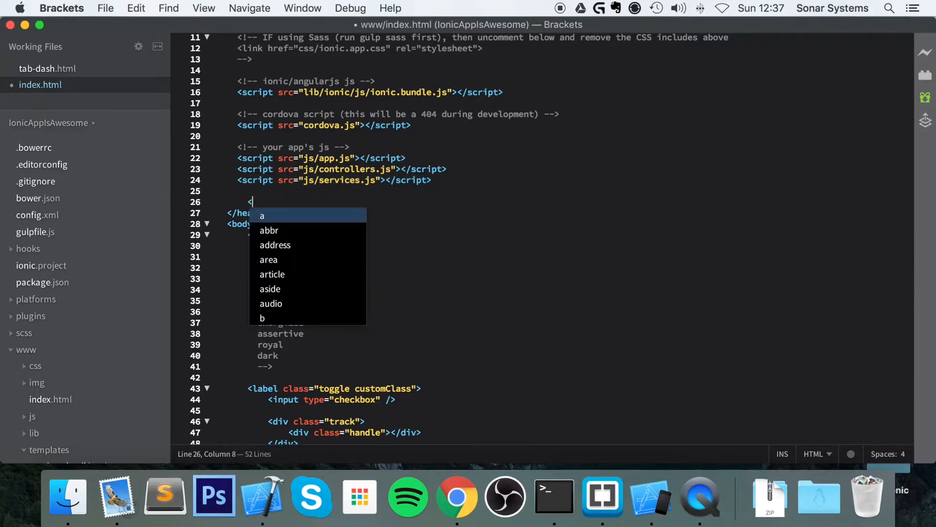
type("style>")
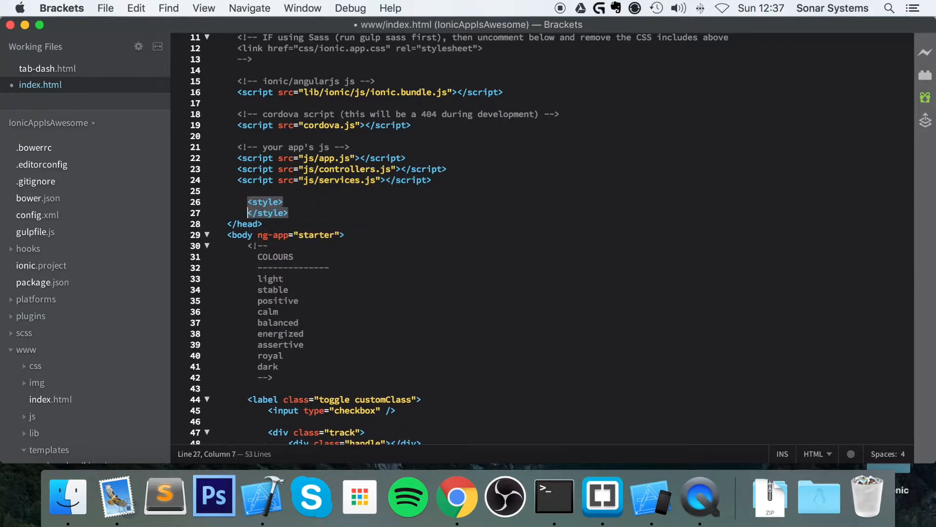
type("c")
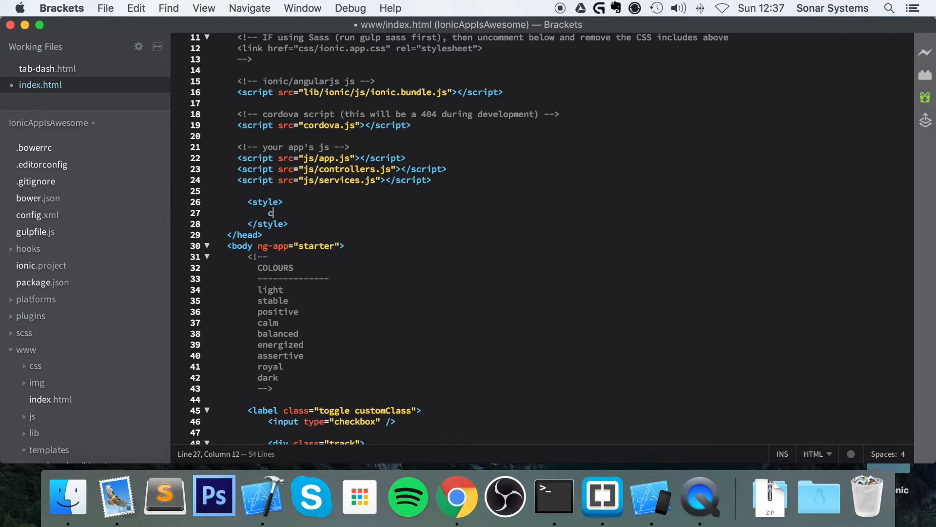
type(".")
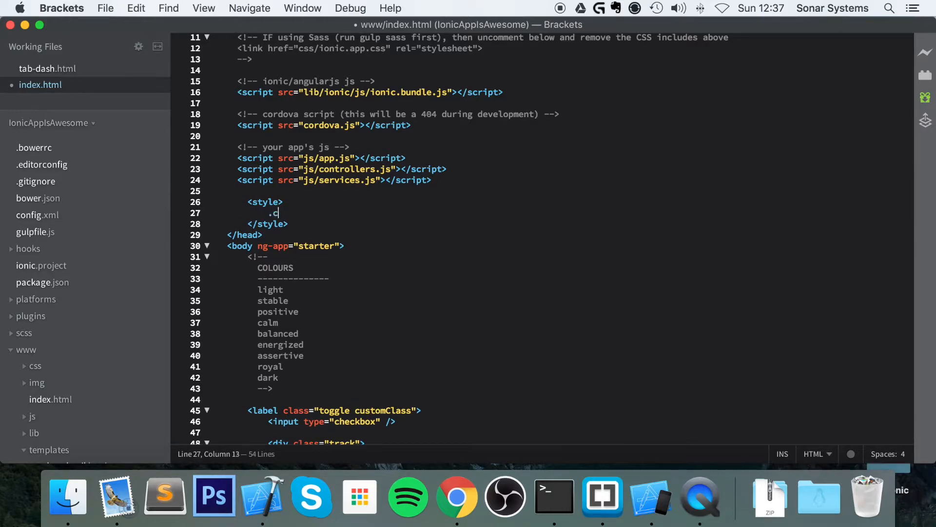
type("ustomClass")
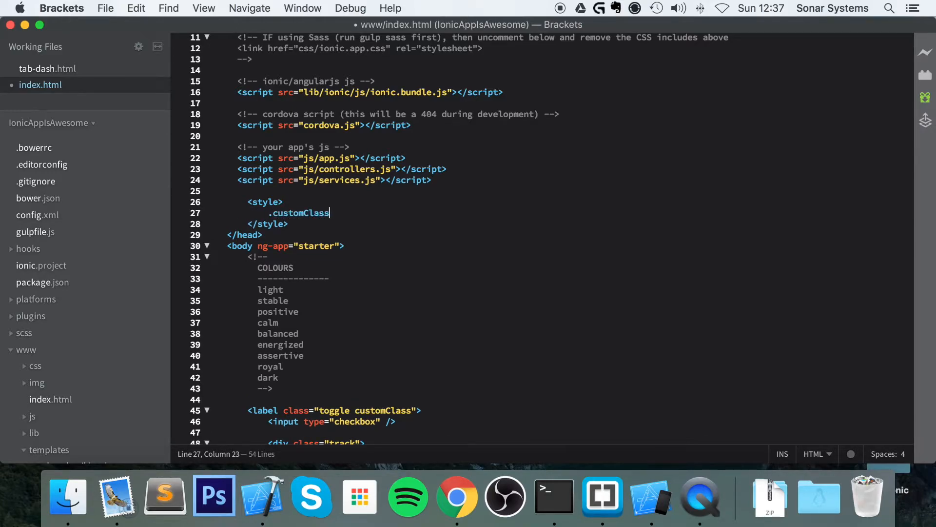
type("{")
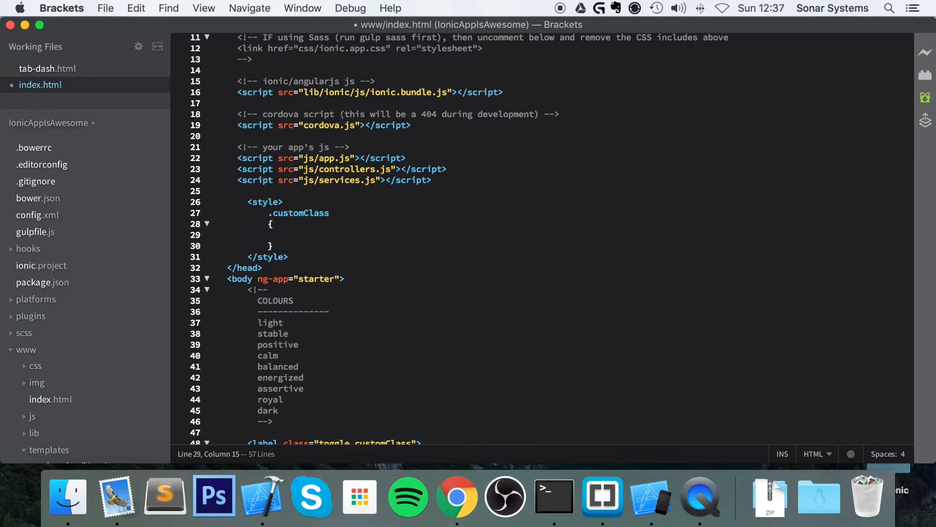
type("m")
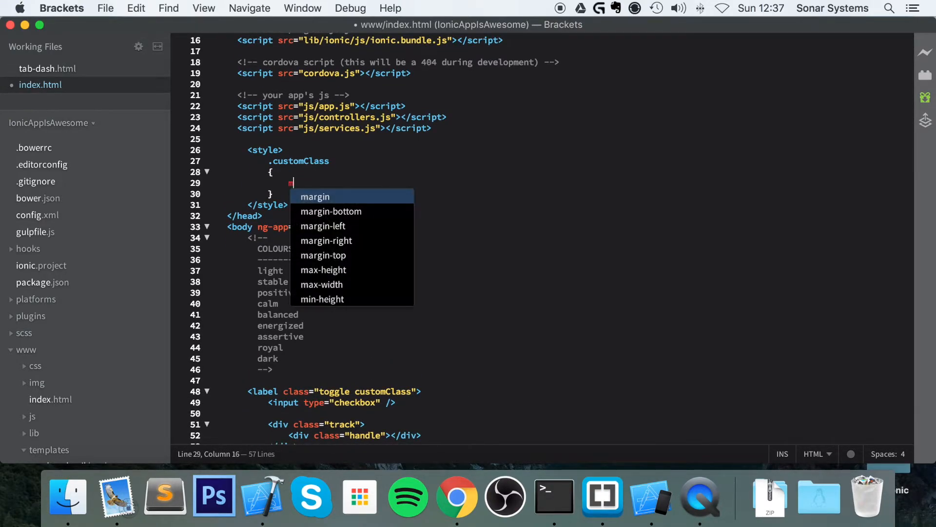
type("argin")
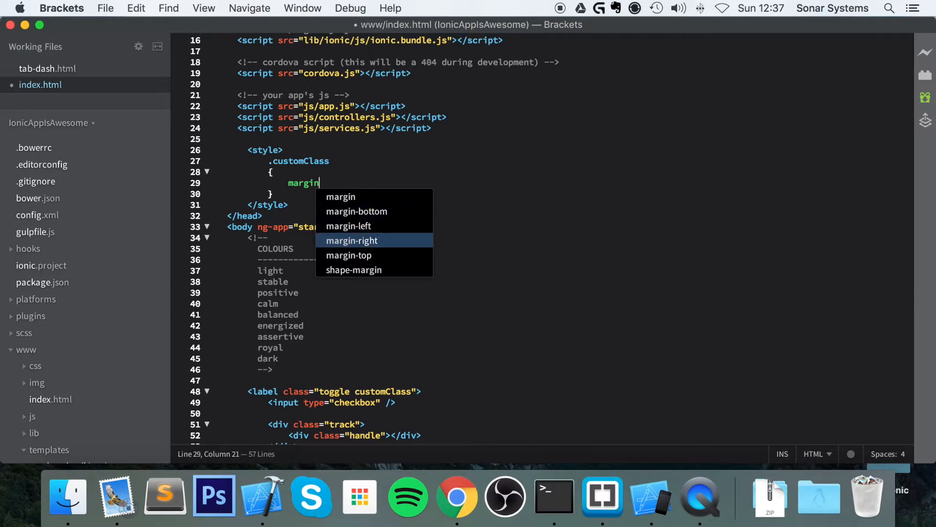
type("-top: 100px;")
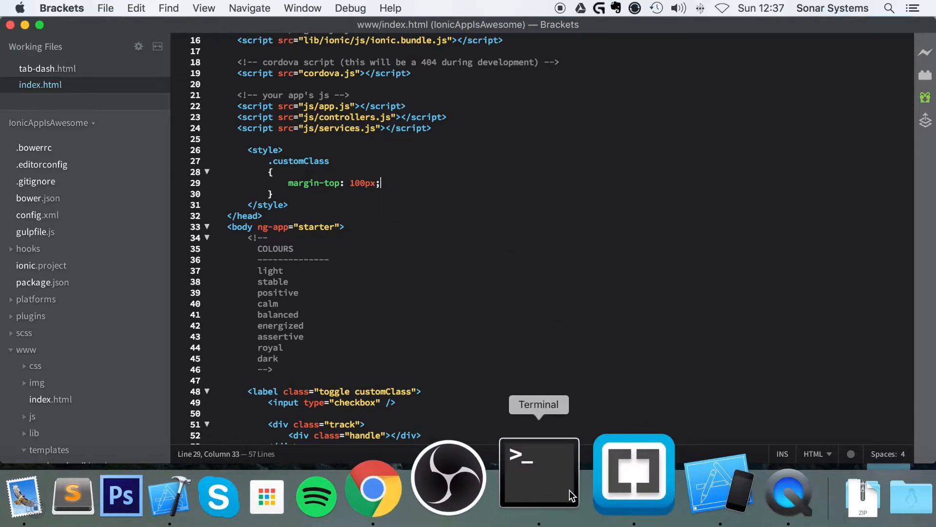
- Rebuild from Terminal and switch the new toggle on in the iPhone simulator
left_click(539, 478)
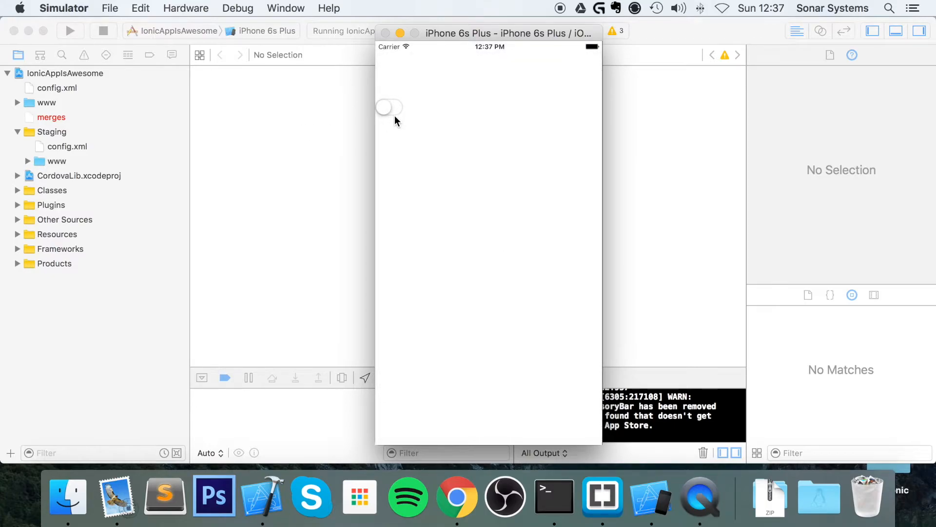
mouse_move(395, 113)
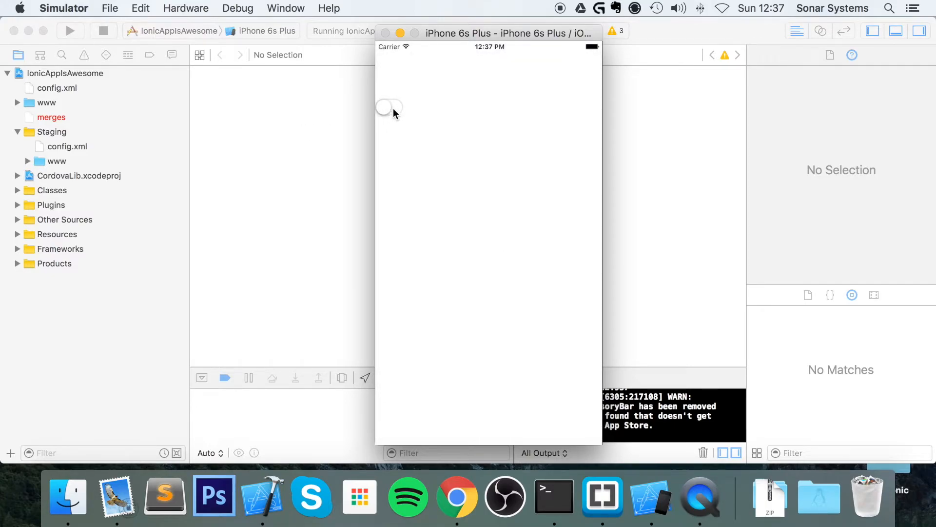
left_click(388, 107)
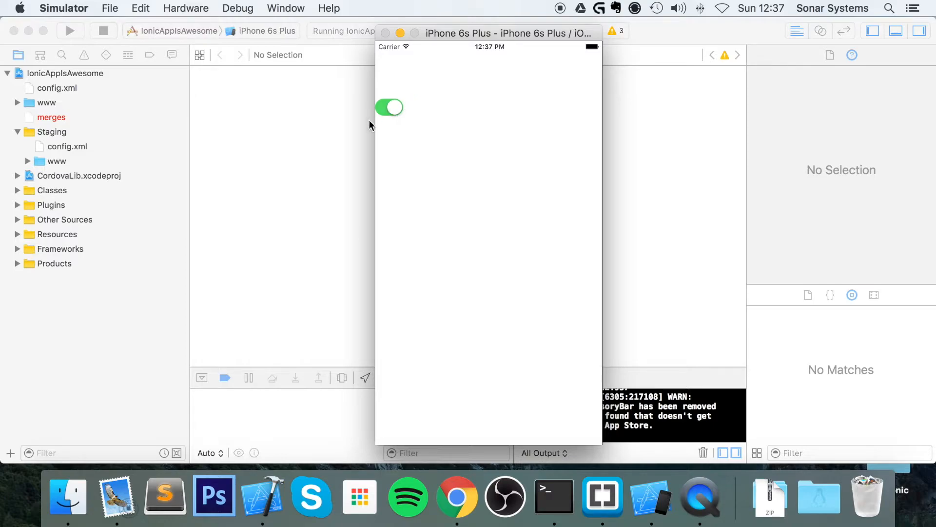
left_click(388, 107)
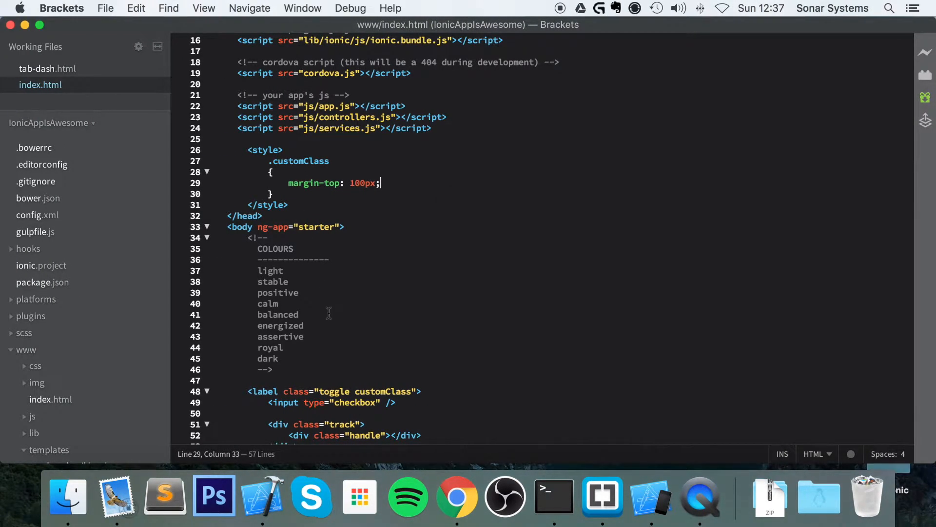
scroll("down", 3)
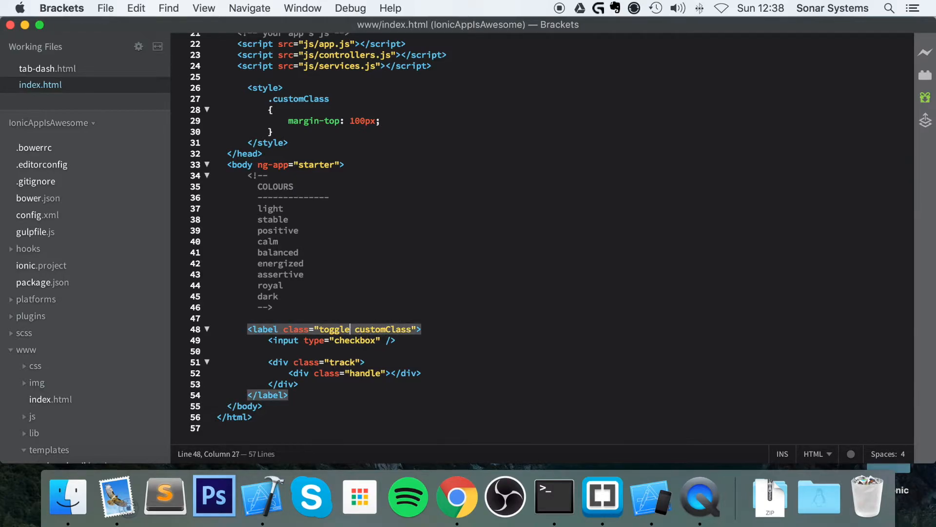
type("toggl")
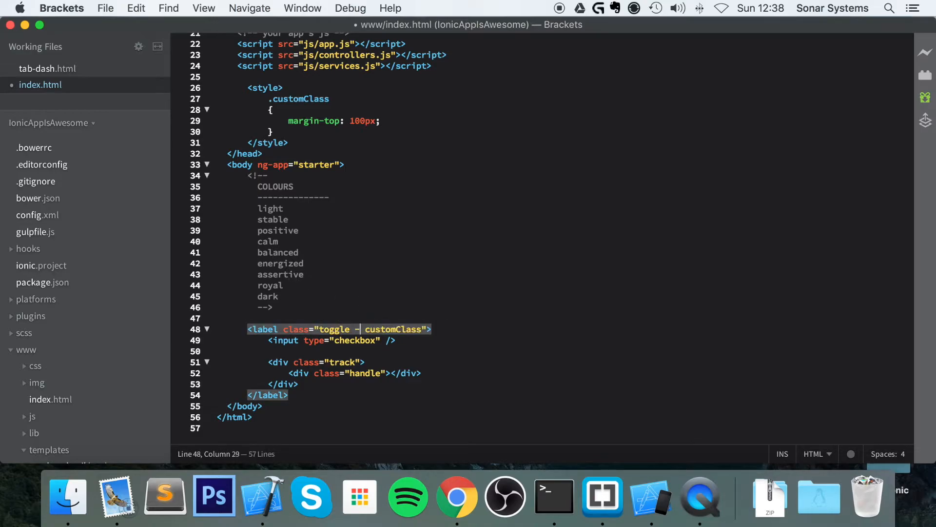
key("Backspace")
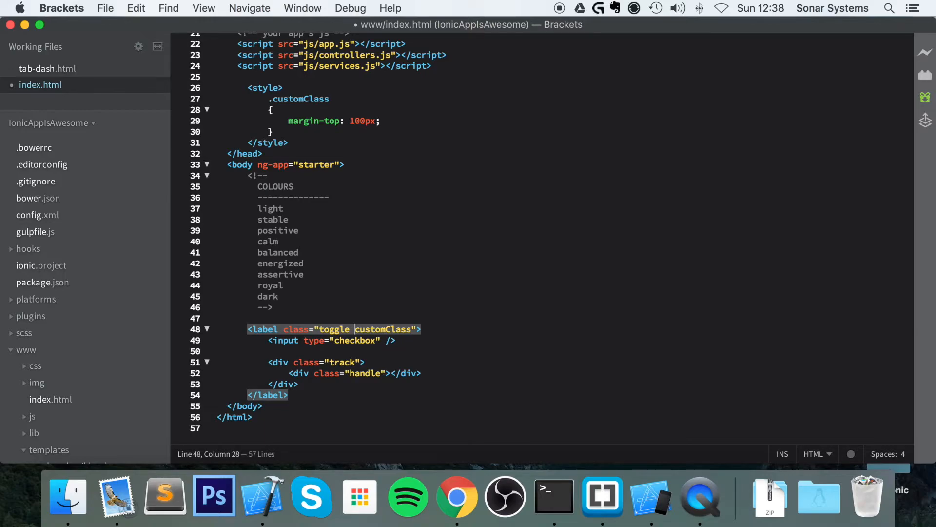
mouse_move(454, 334)
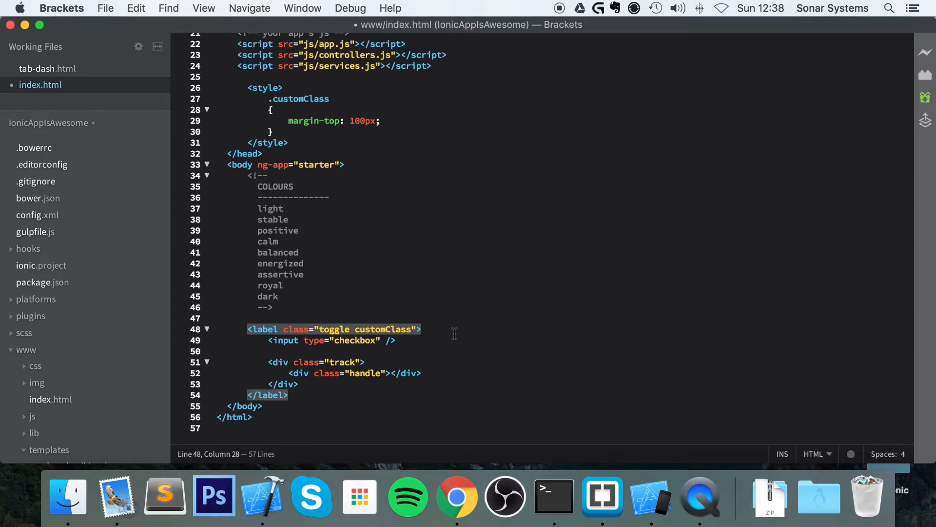
mouse_move(317, 427)
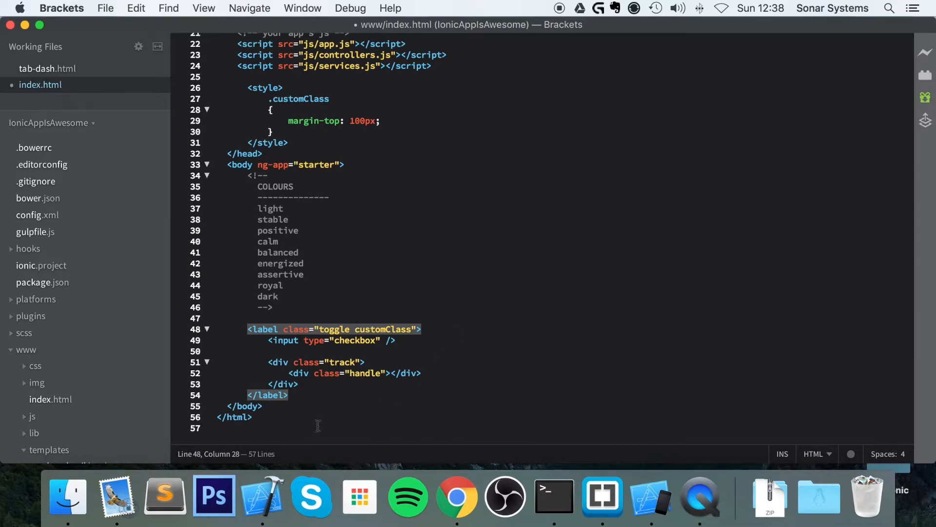
- After the toggle label, add a ul of class "list" holding an li of class "item item-toggle"
left_click(290, 395)
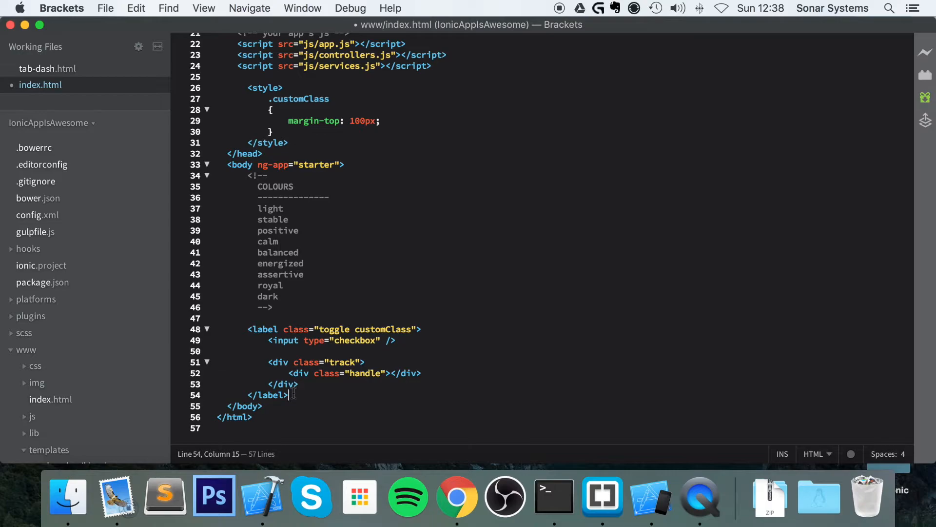
type("<ul></ul>")
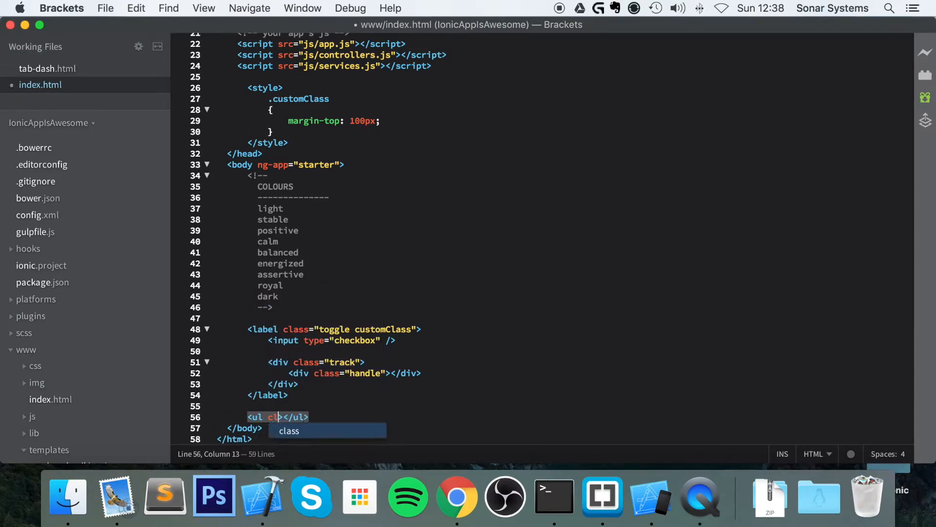
type("class=\"l\"")
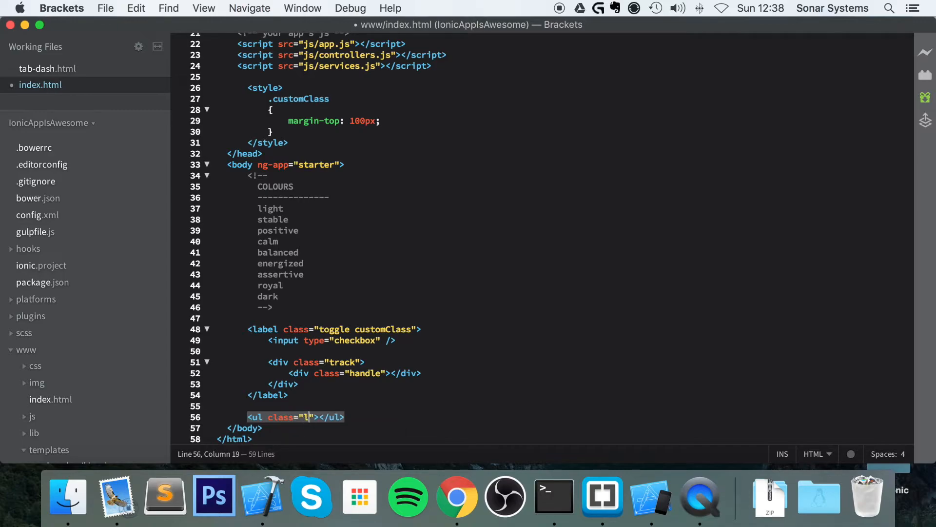
type("ist")
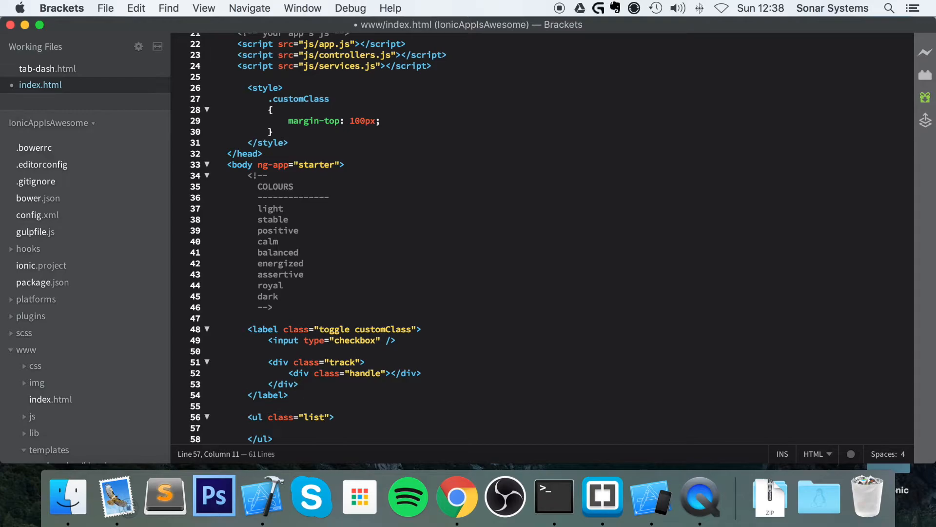
scroll("down", 3)
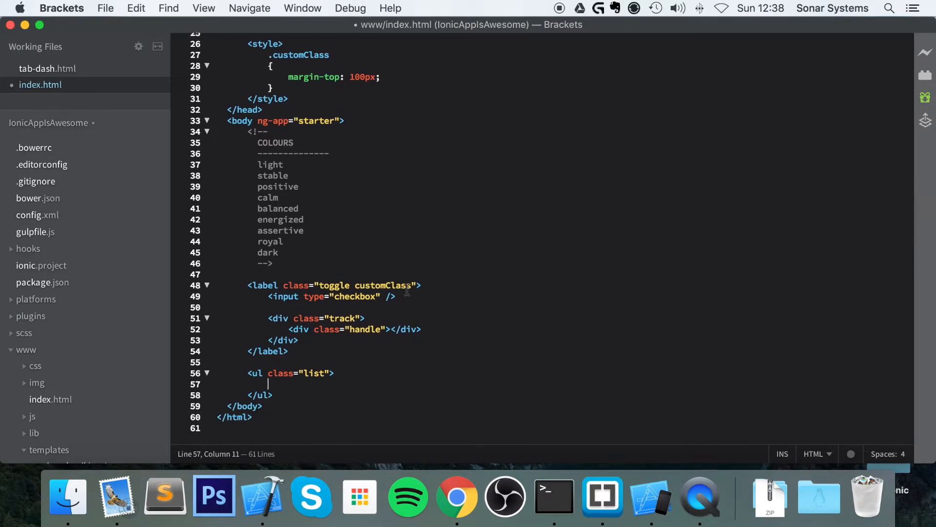
type("<li></li>")
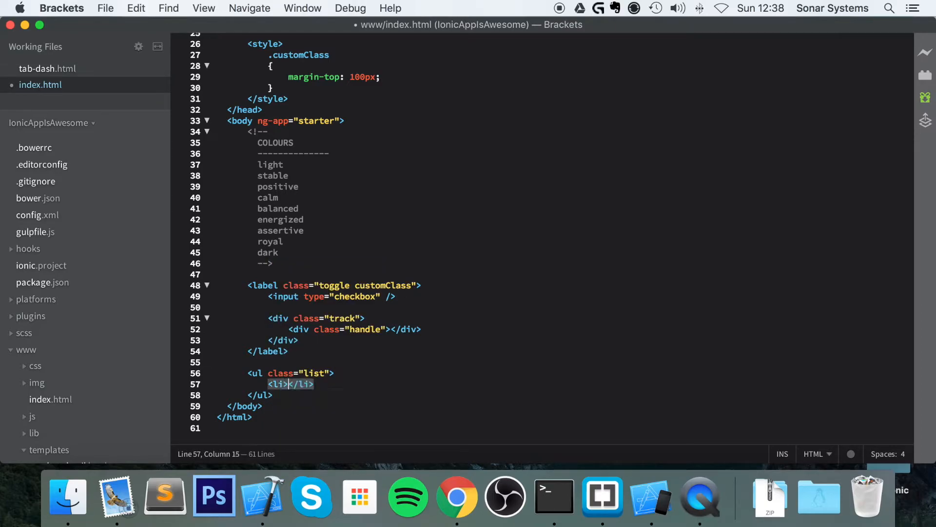
type("class=")
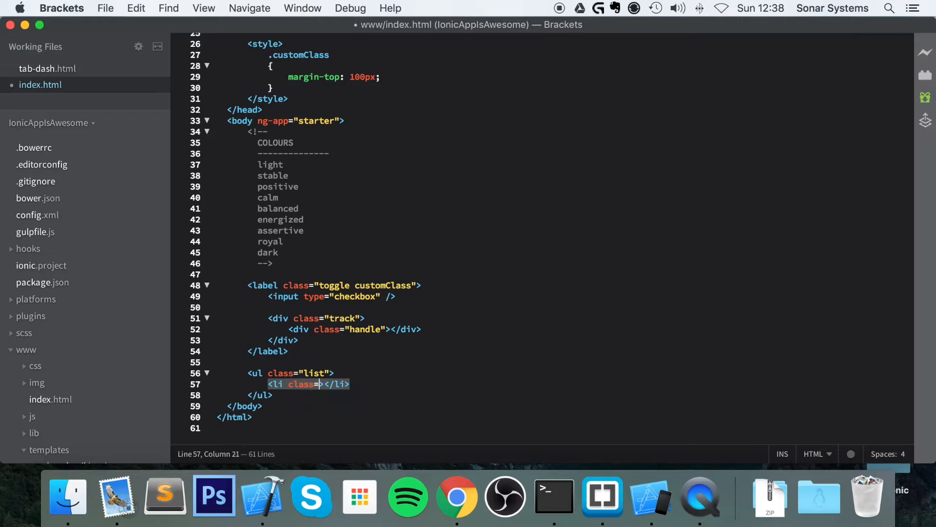
type("item item-toggle\"")
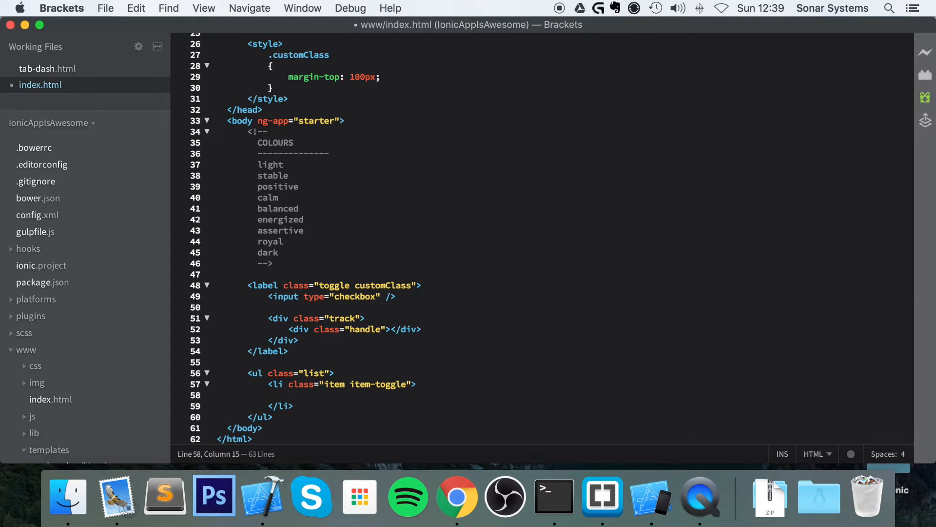
- Inside the list item, type "1" and add a label with class "toggle"
left_click(288, 395)
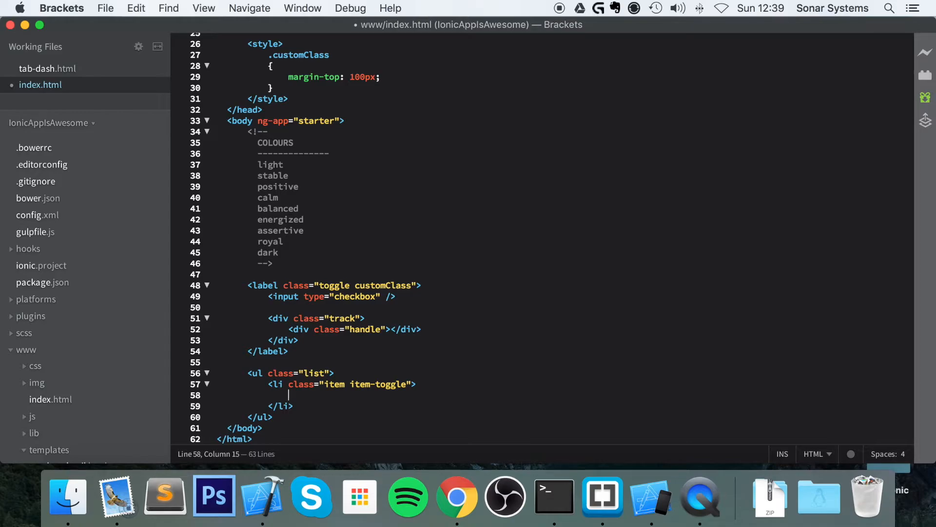
type("1")
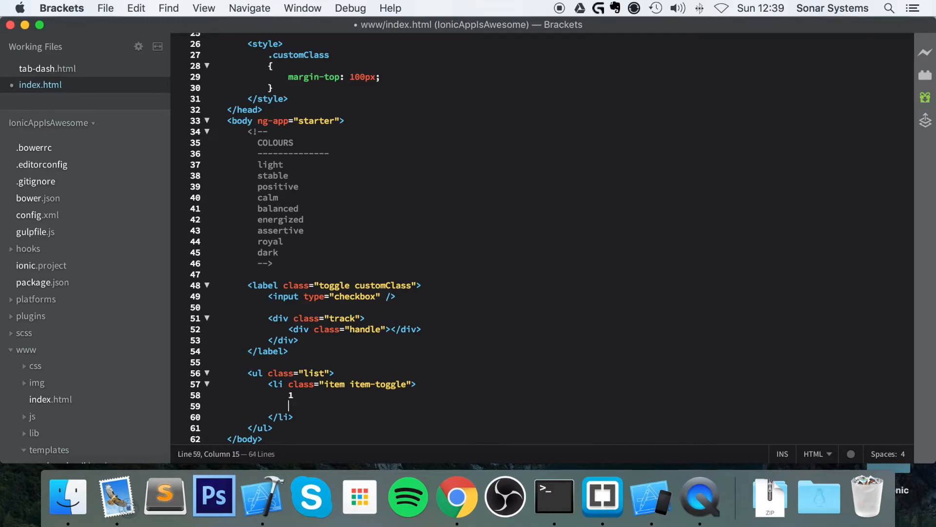
type("<label")
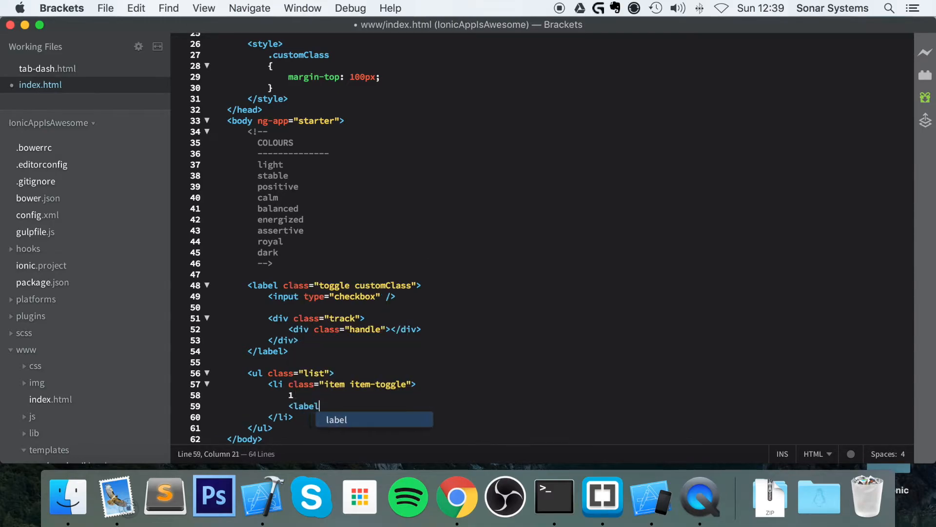
type(">")
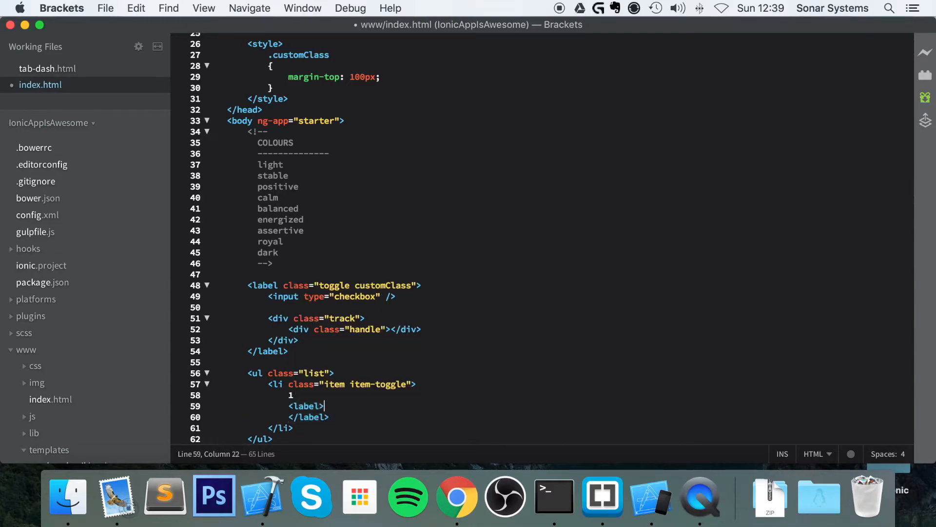
type("class=\"toggle")
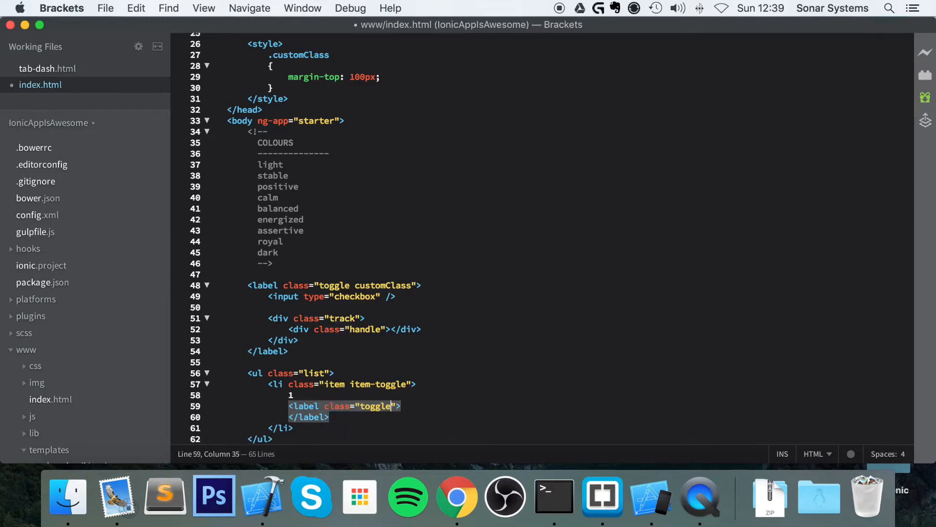
type("-t")
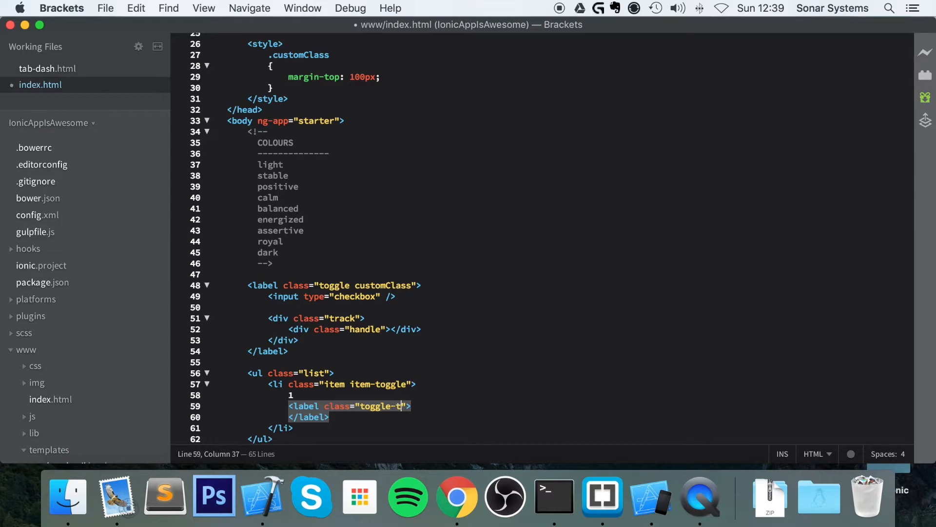
key("Backspace")
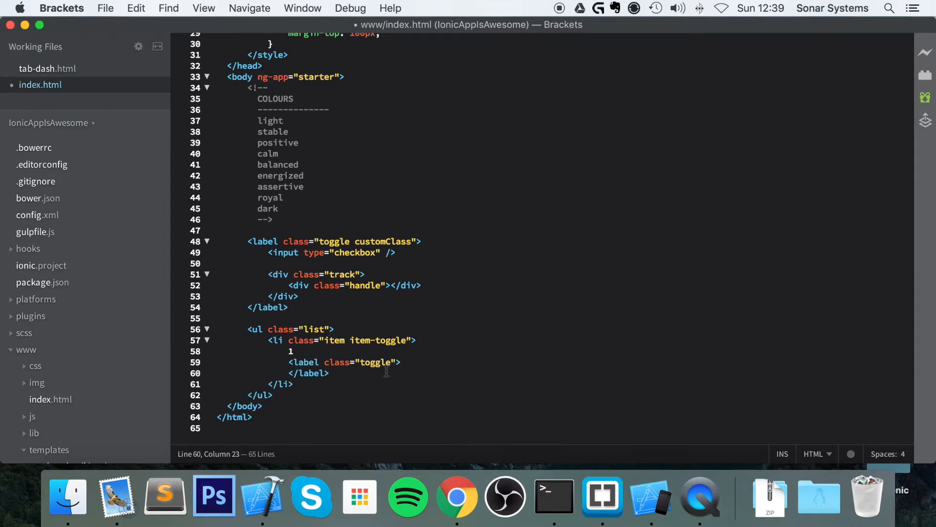
key("Enter")
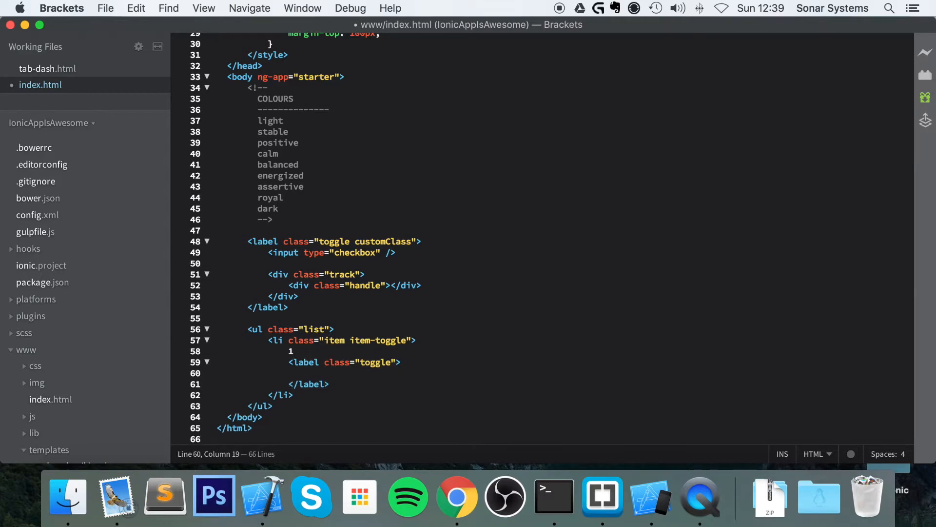
- Fill the toggle label with a checkbox input and a "track" div containing a "handle" div
type("<input")
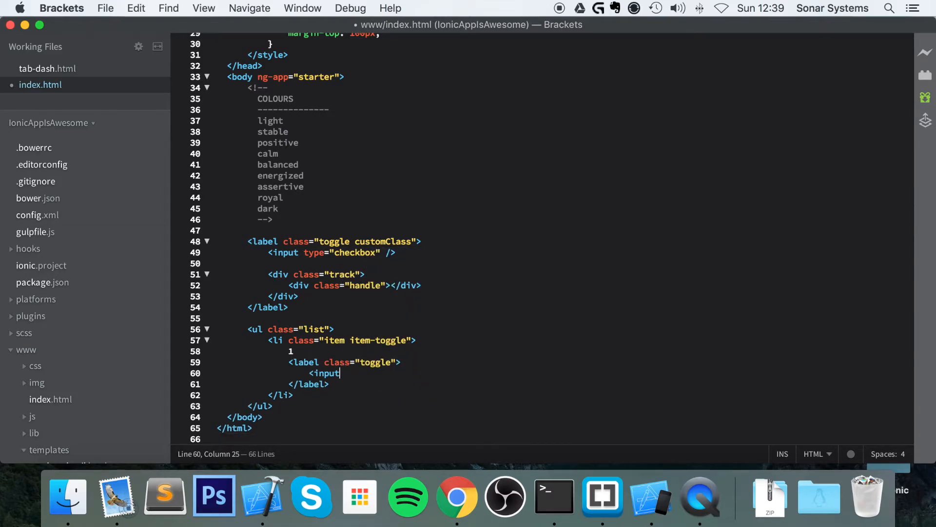
type("type=\"\"")
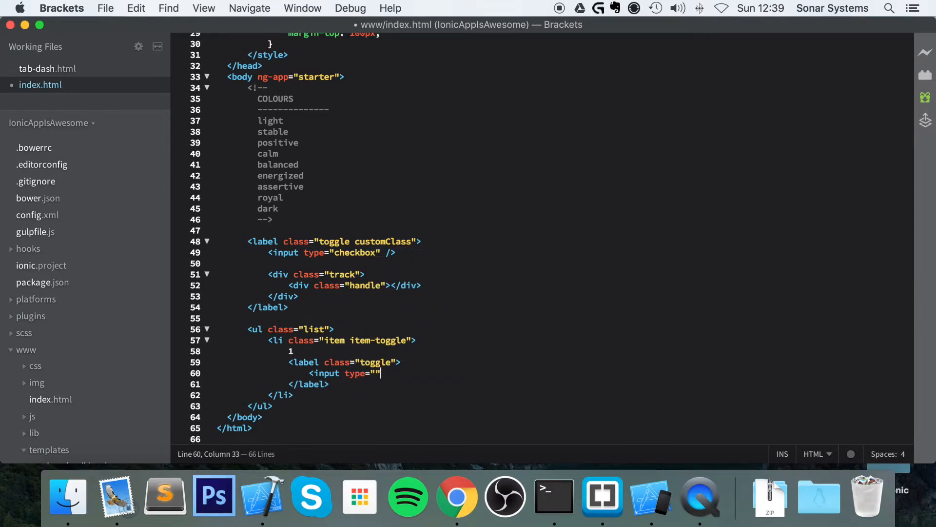
type("checkbox")
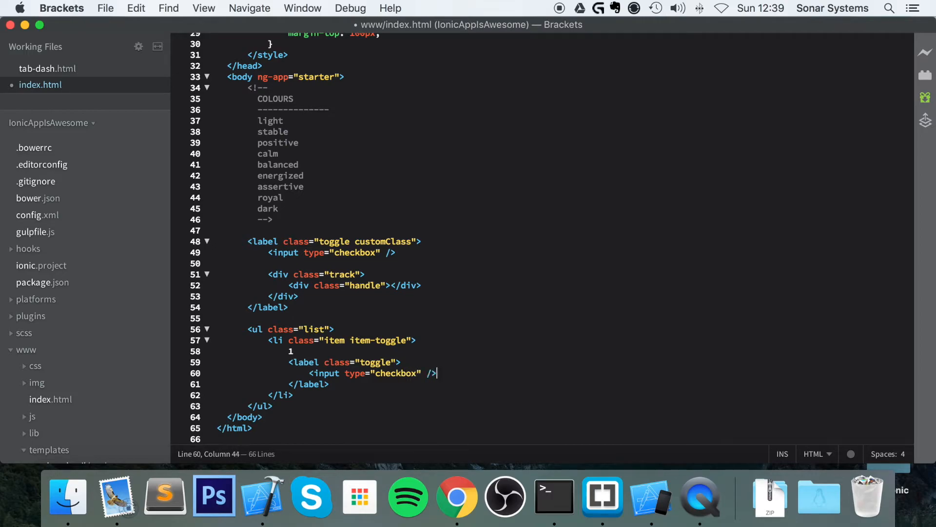
type("<div ca></div>")
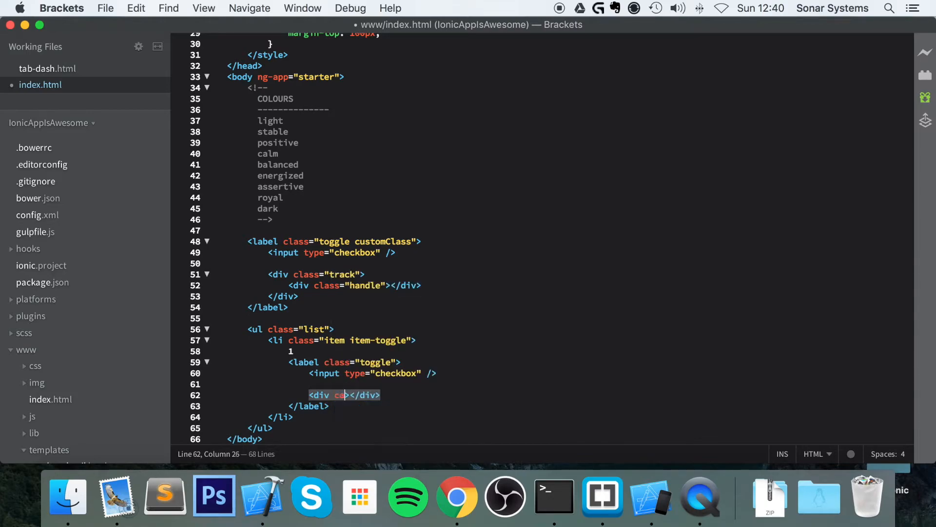
type("ss=\"track")
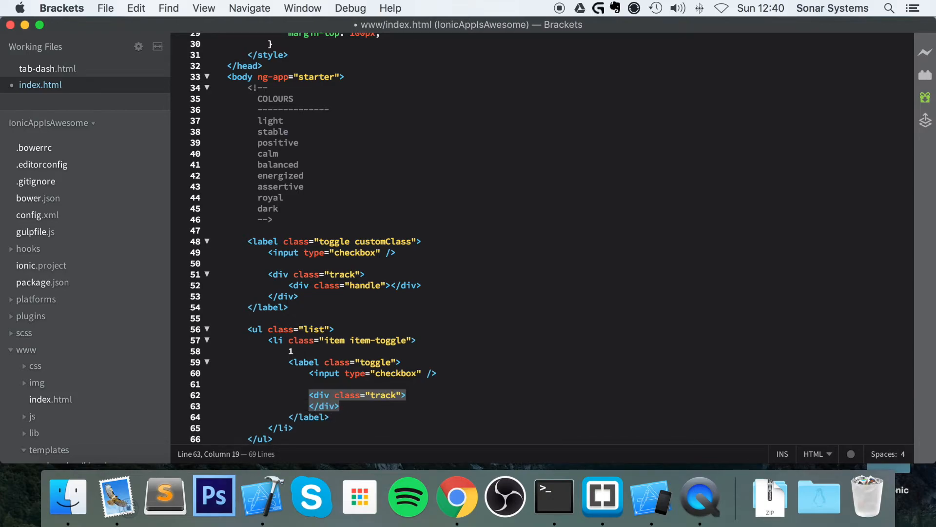
type("<div></div>")
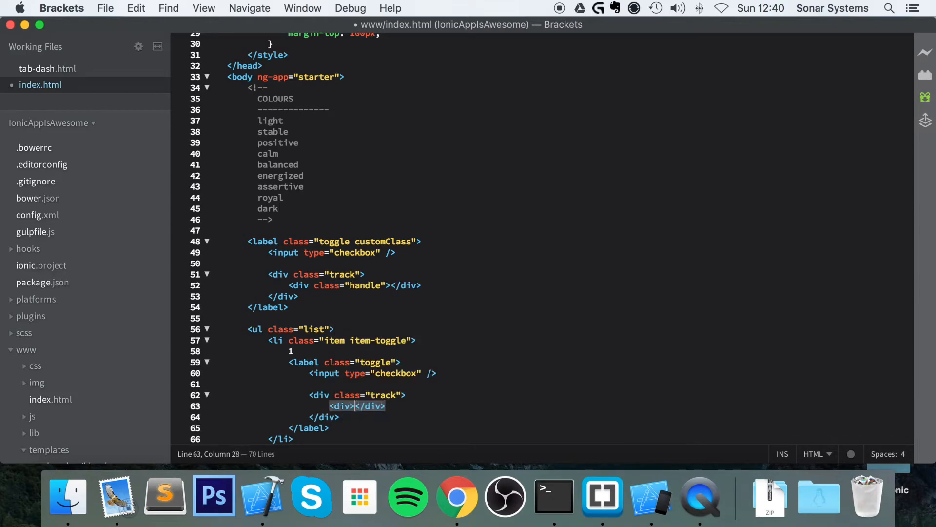
type("class=\"handle")
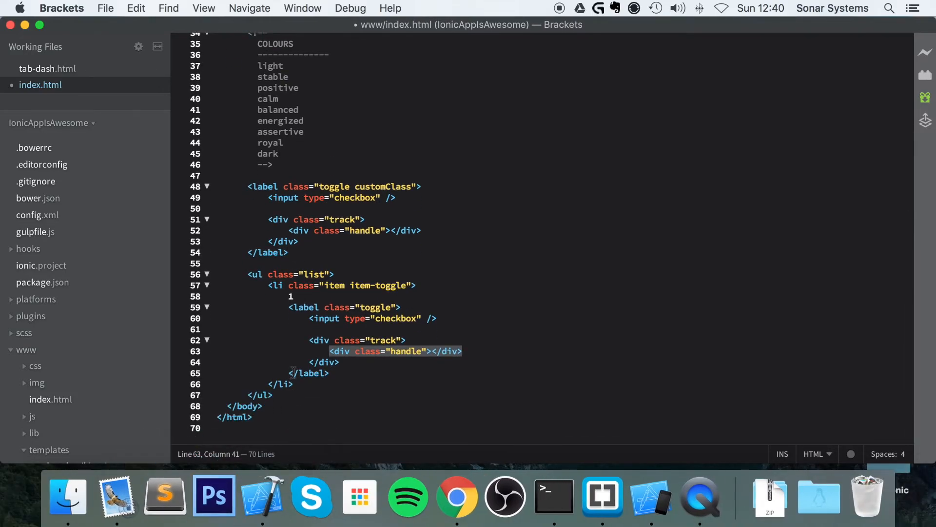
- Duplicate the list item as items 2–5 with toggle-royal, toggle-stable, toggle-calm and toggle-energized classes
left_click_drag(288, 307, 292, 384)
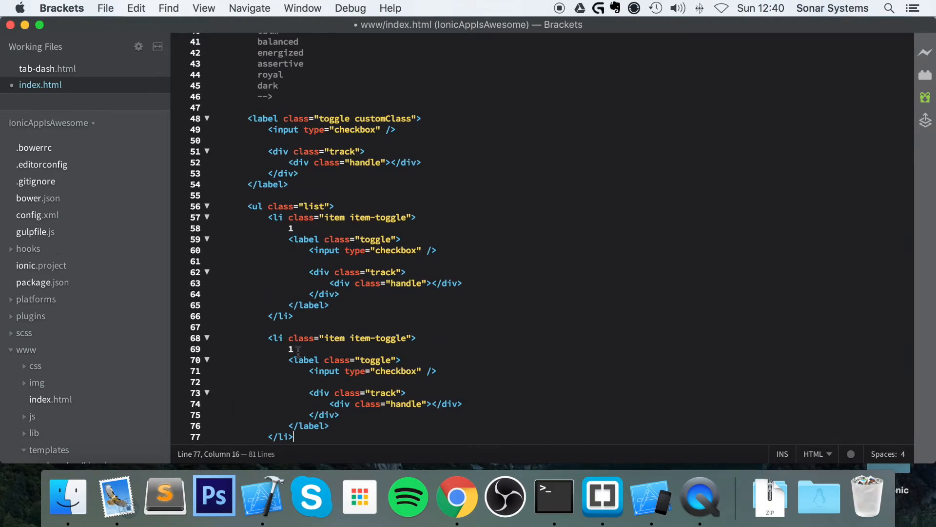
type("2")
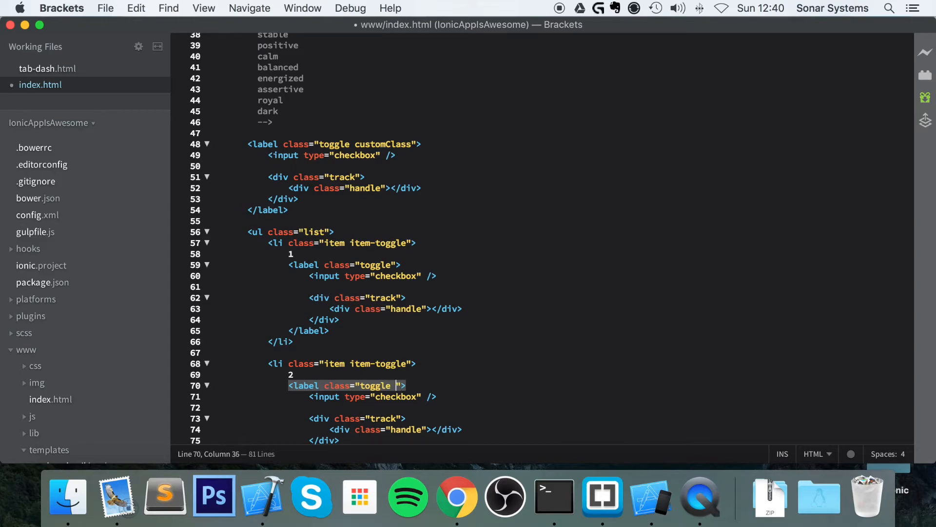
type("toggle-")
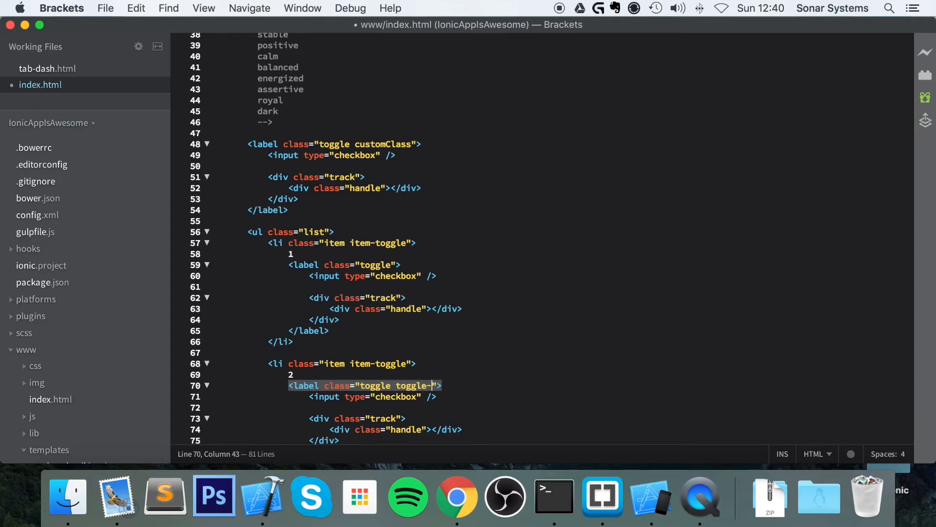
type("r")
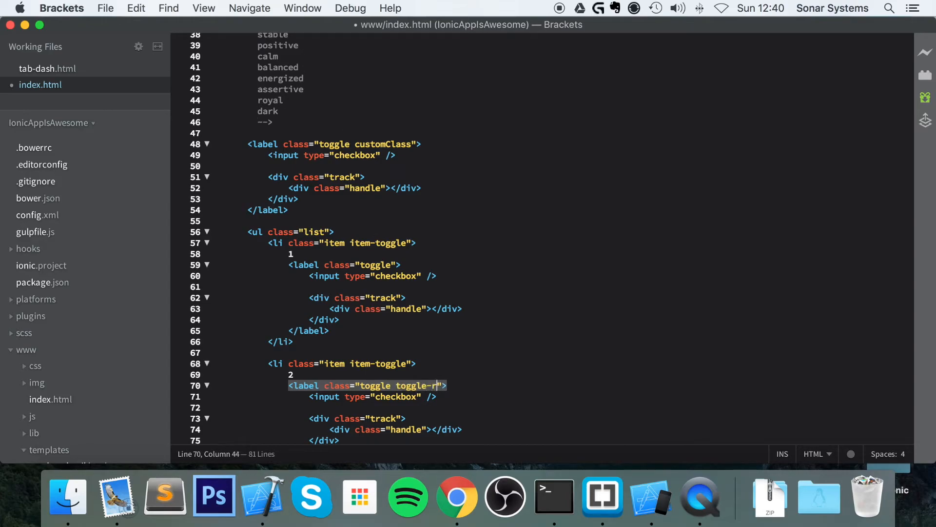
type("oyal")
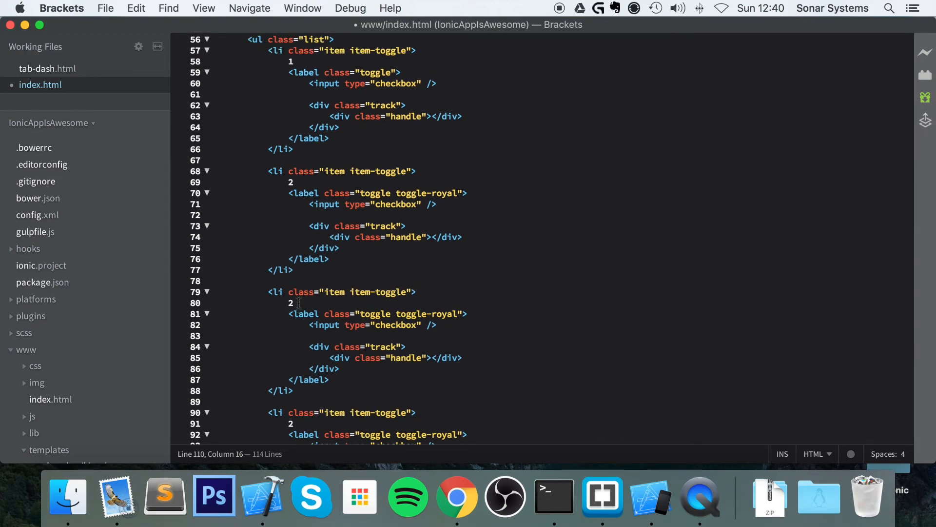
type("3")
left_click(562, 423)
type("4")
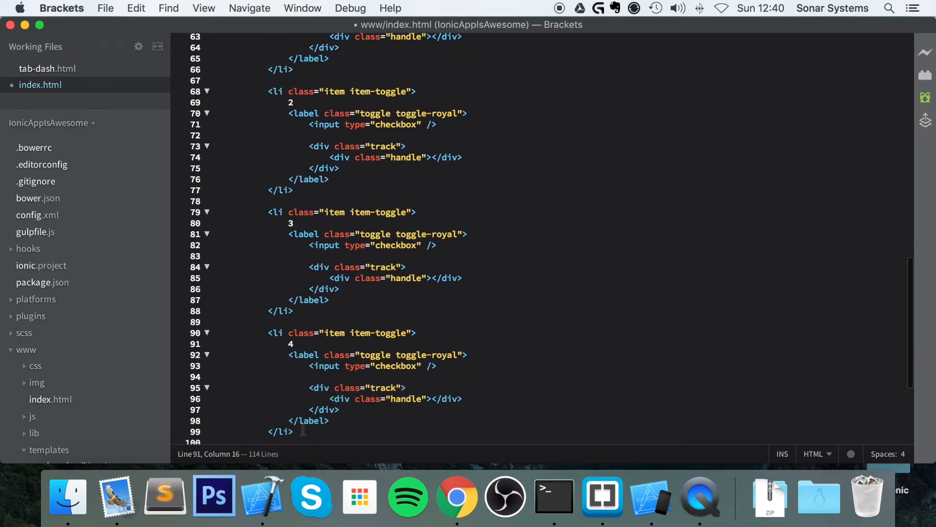
scroll("down", 3)
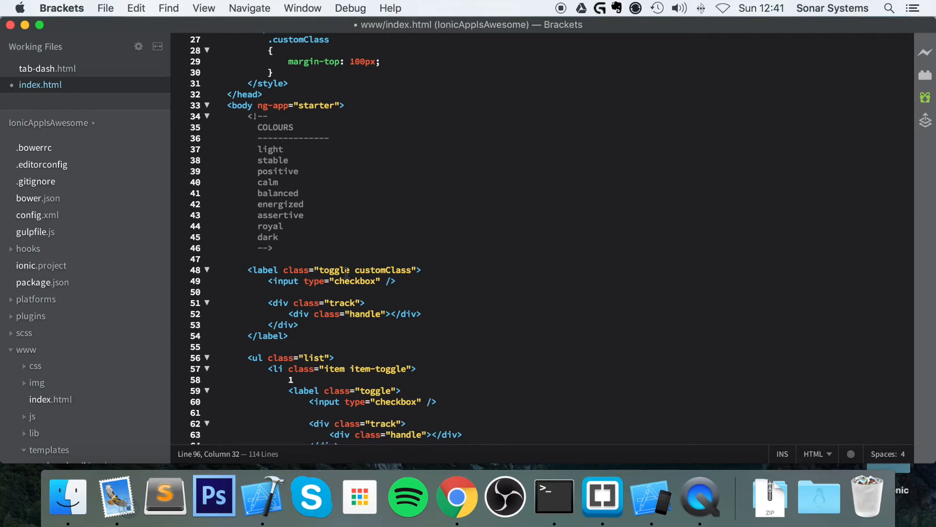
scroll("down", 3)
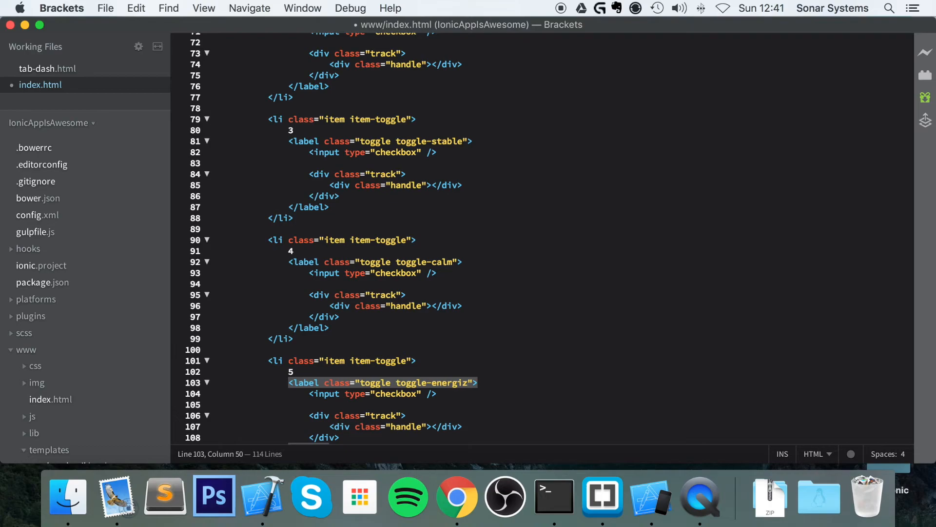
- Run 'ionic build ios' in Terminal for the updated index.html
left_click(553, 498)
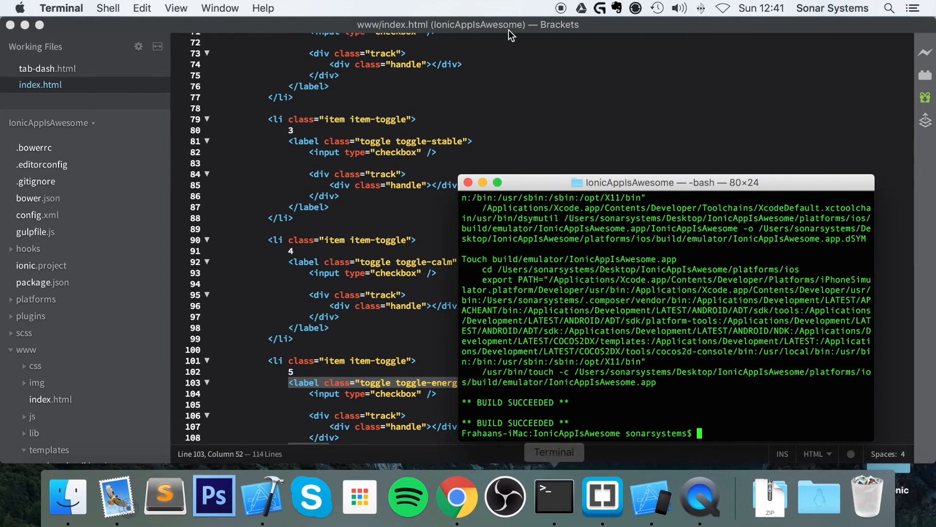
type("ionic build ios")
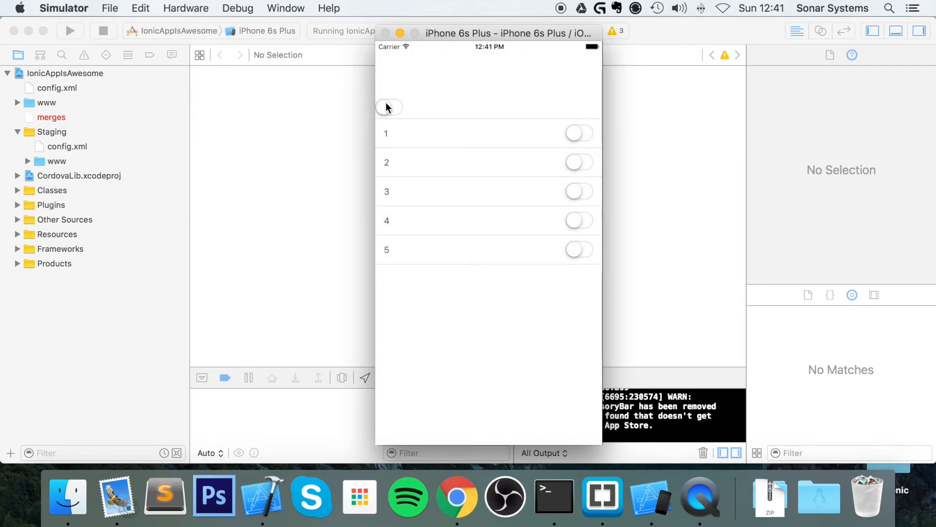
- Flip the standalone toggle on and back off, then switch on list toggles 4 and 5
left_click(389, 107)
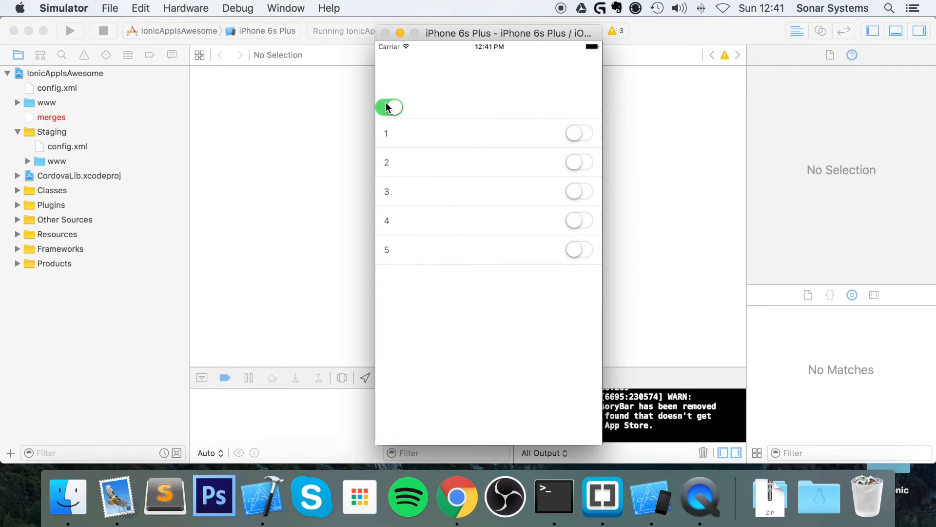
left_click(389, 107)
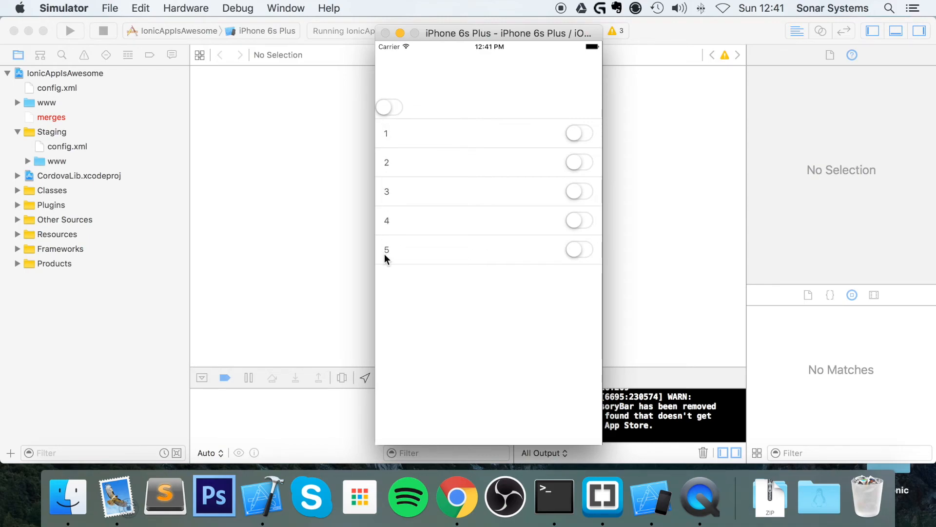
mouse_move(392, 276)
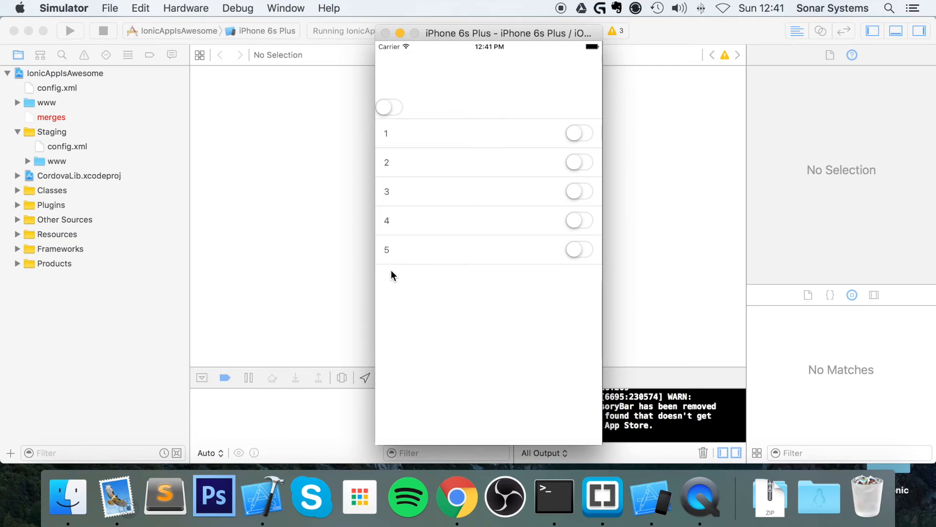
mouse_move(571, 141)
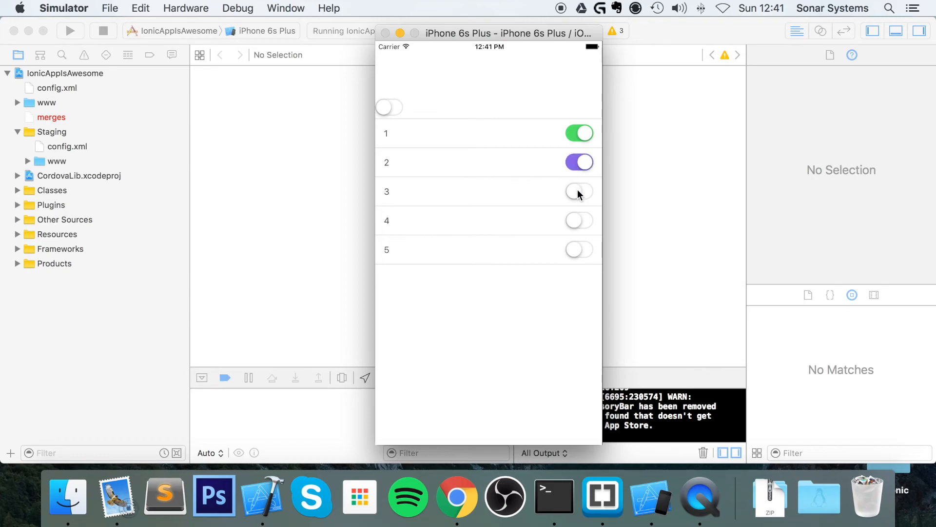
left_click(580, 221)
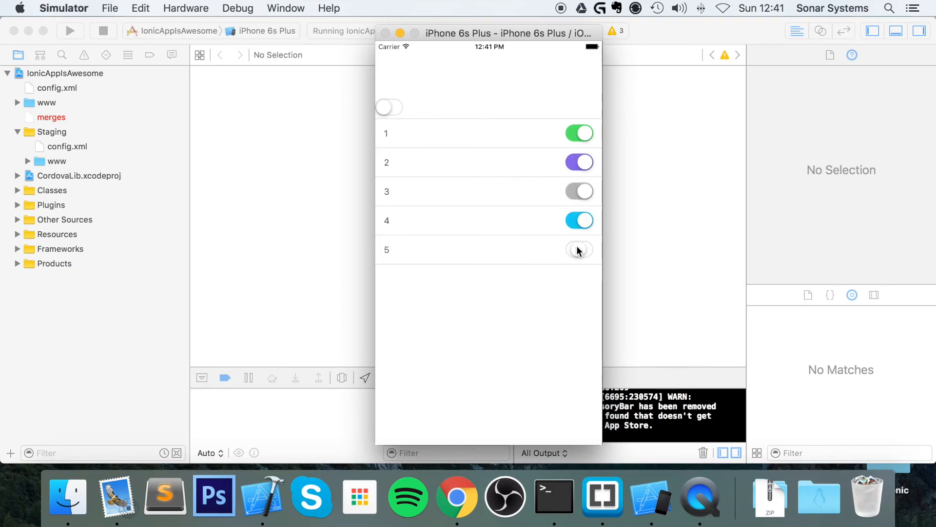
left_click(579, 249)
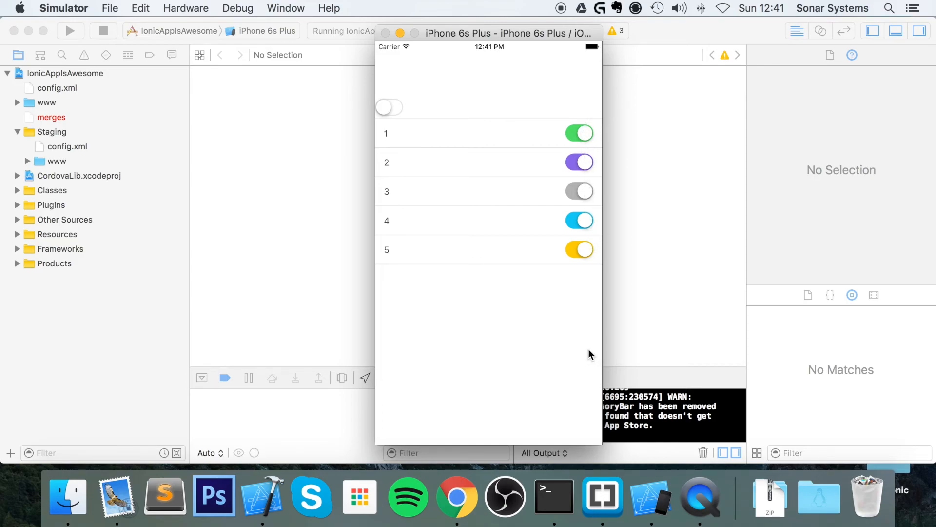
mouse_move(536, 302)
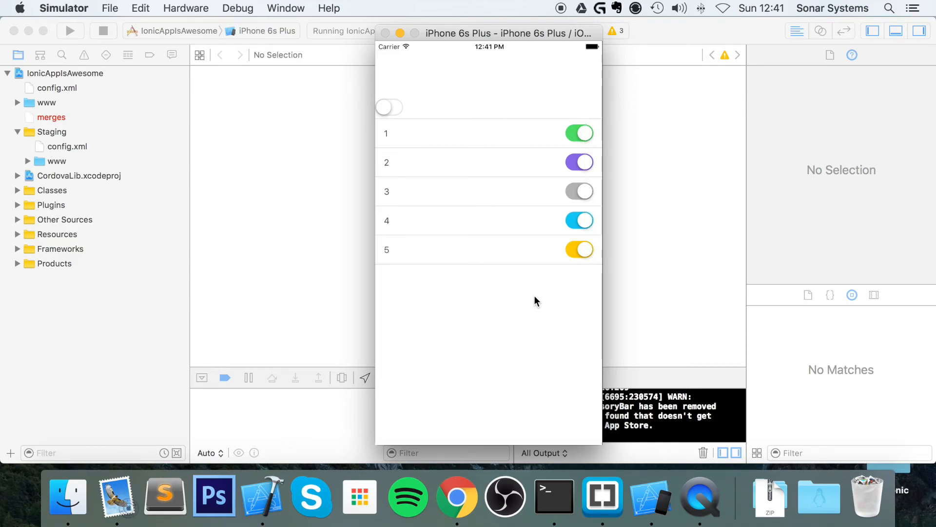
mouse_move(465, 330)
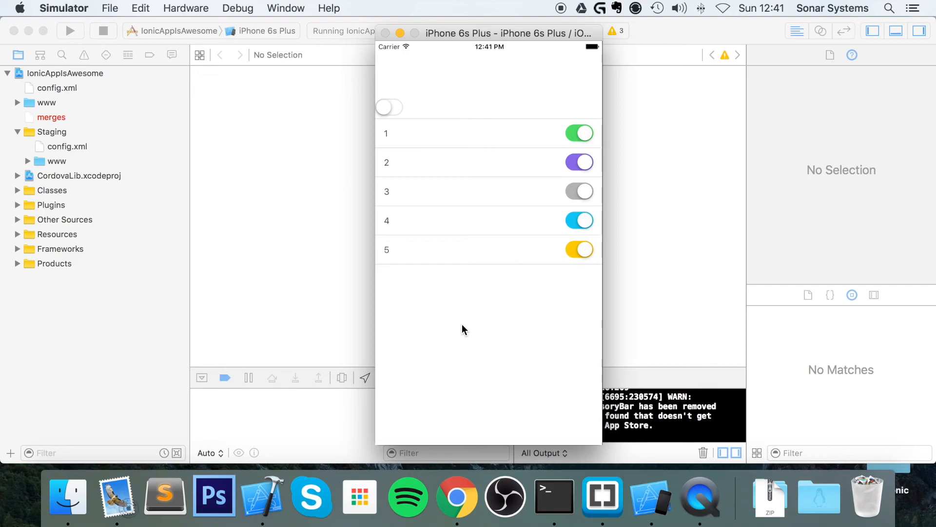